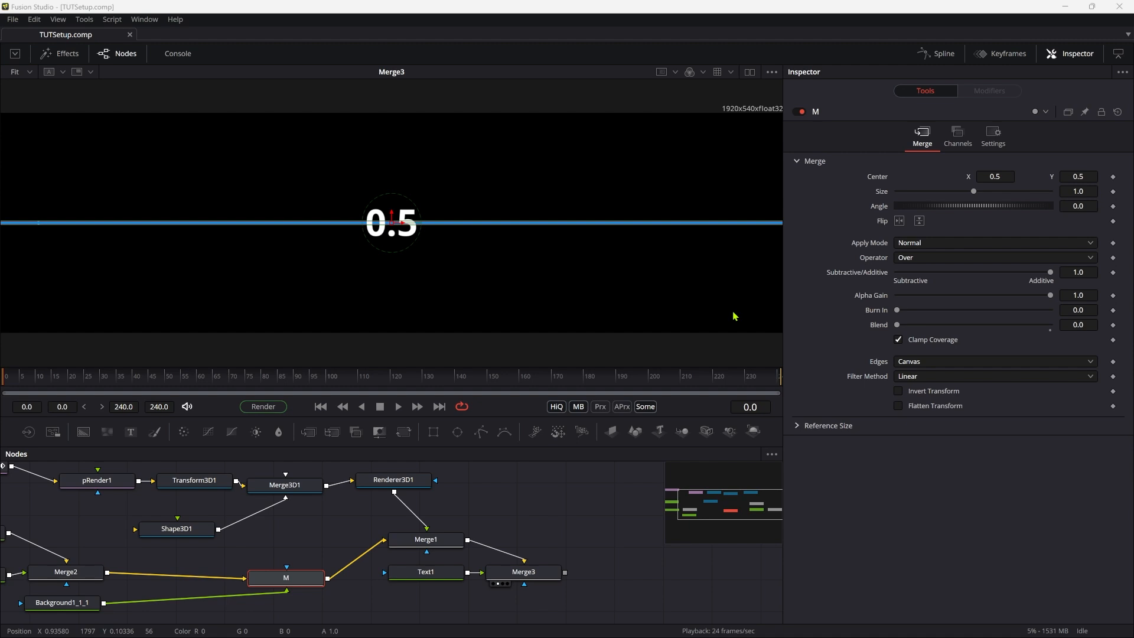
pyautogui.moveTo(461, 212)
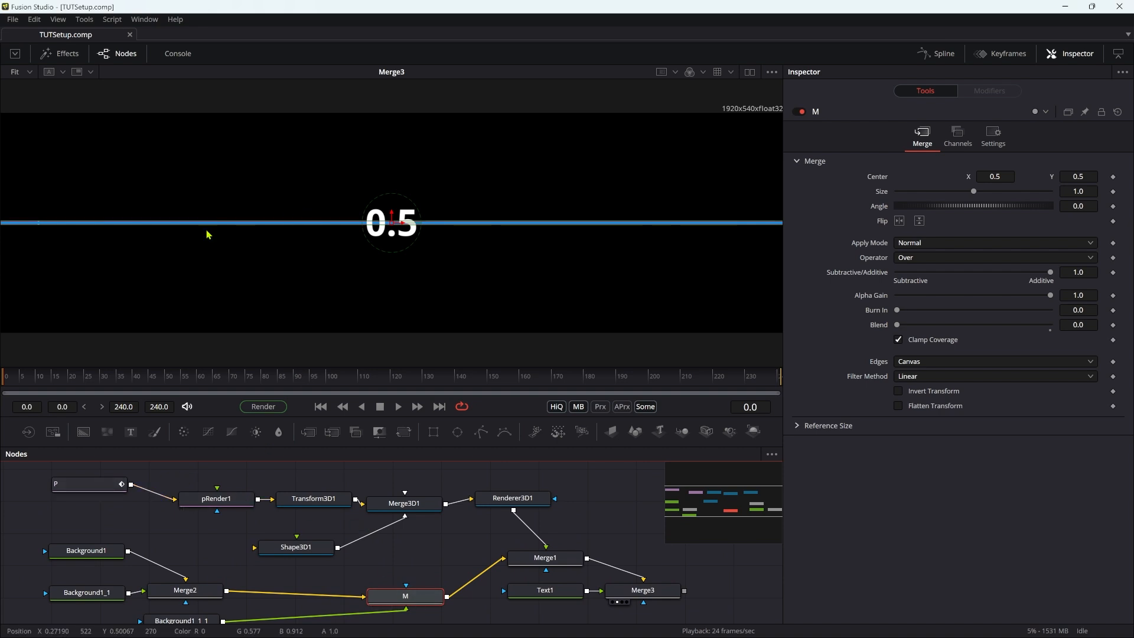
# Test M's Center by raising it and centring it again, then inspect the P emitter's region settings
pyautogui.click(296, 547)
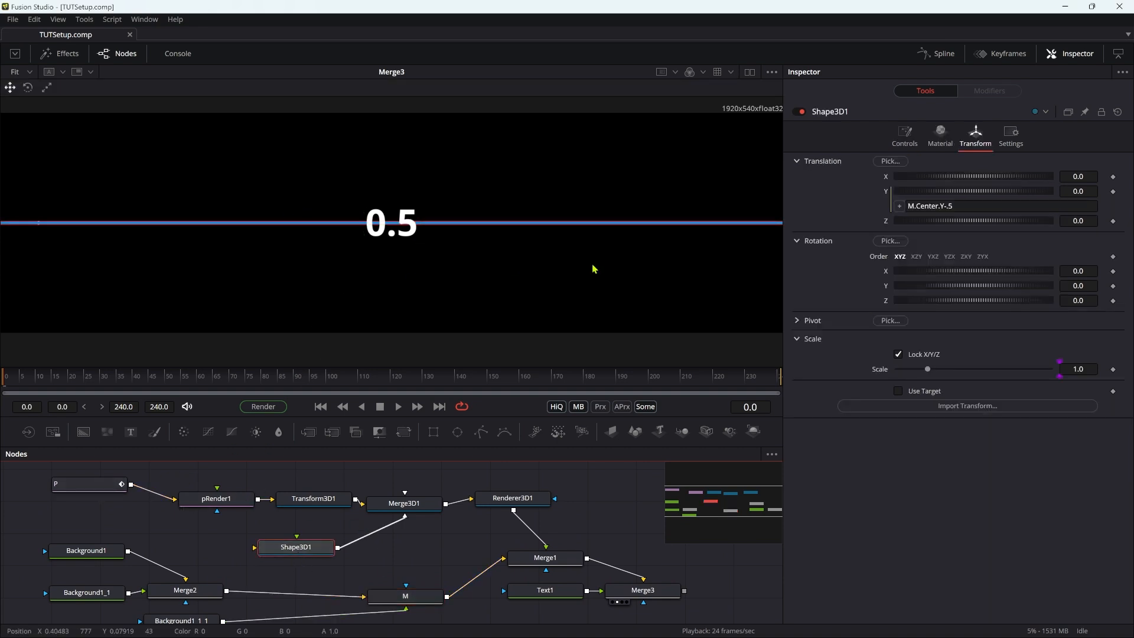
pyautogui.moveTo(358, 557)
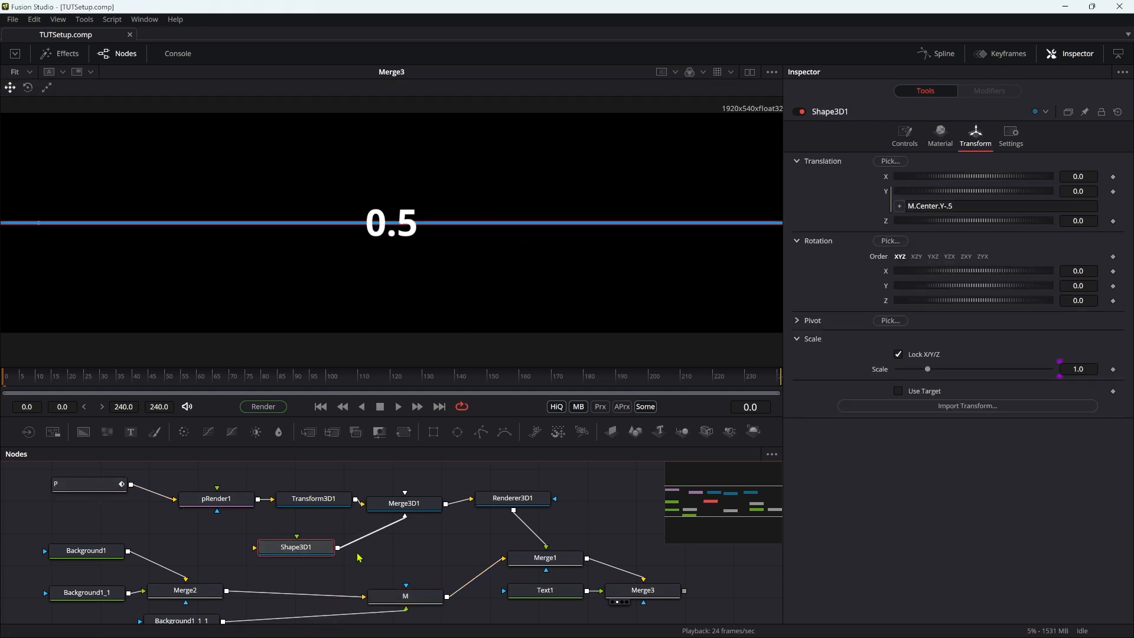
pyautogui.click(404, 592)
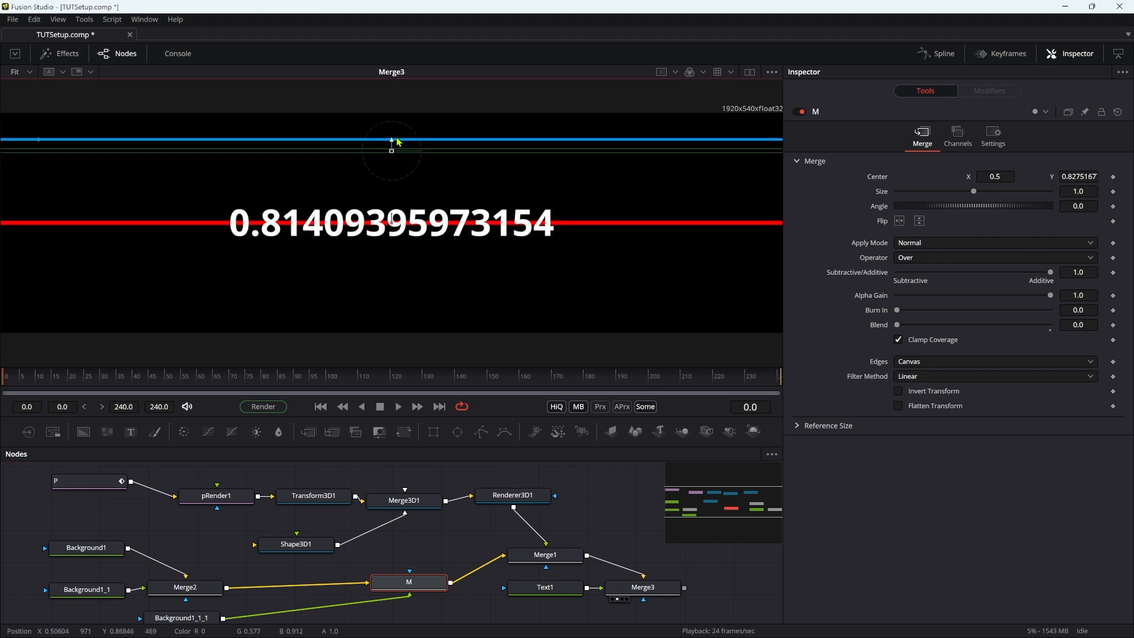
pyautogui.moveTo(392, 141); pyautogui.dragTo(392, 281)
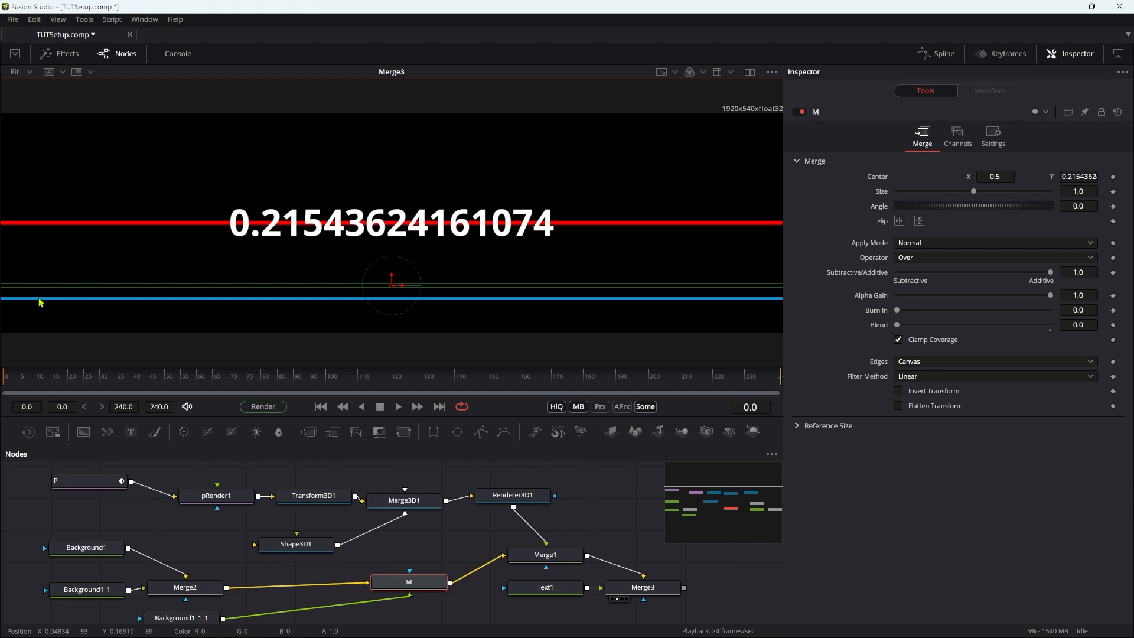
pyautogui.moveTo(333, 145)
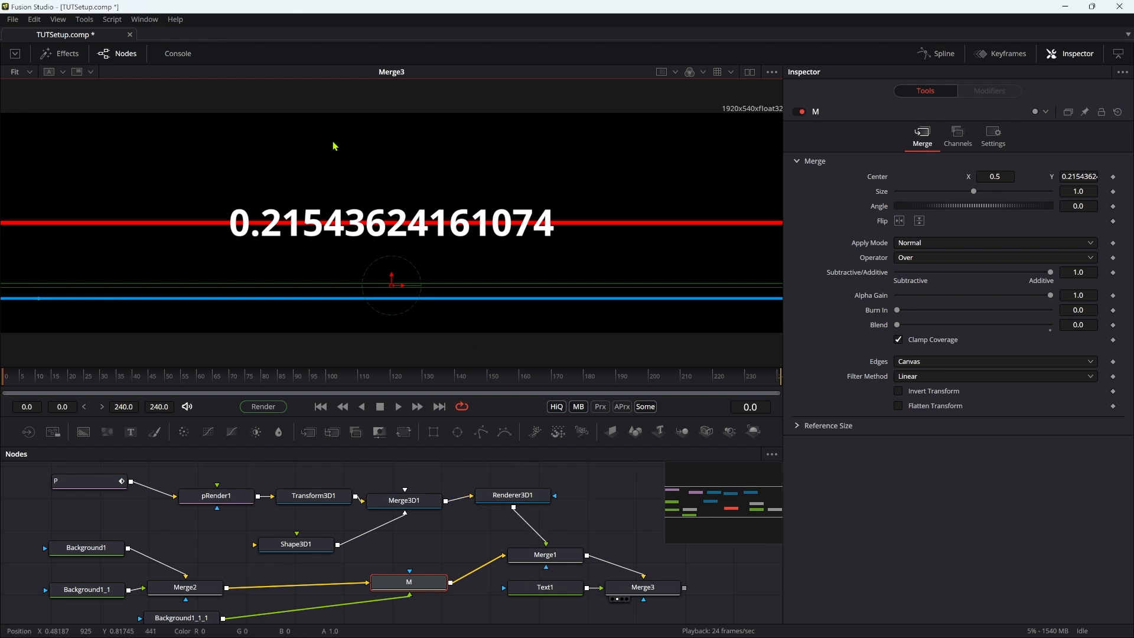
pyautogui.moveTo(390, 280)
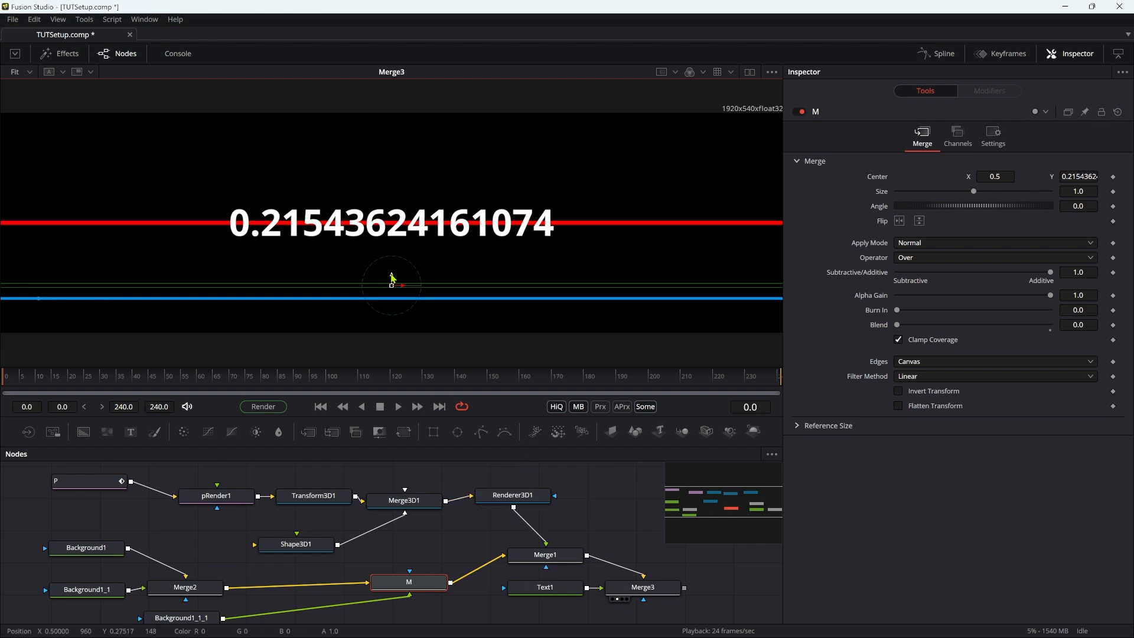
pyautogui.moveTo(390, 283); pyautogui.dragTo(391, 138)
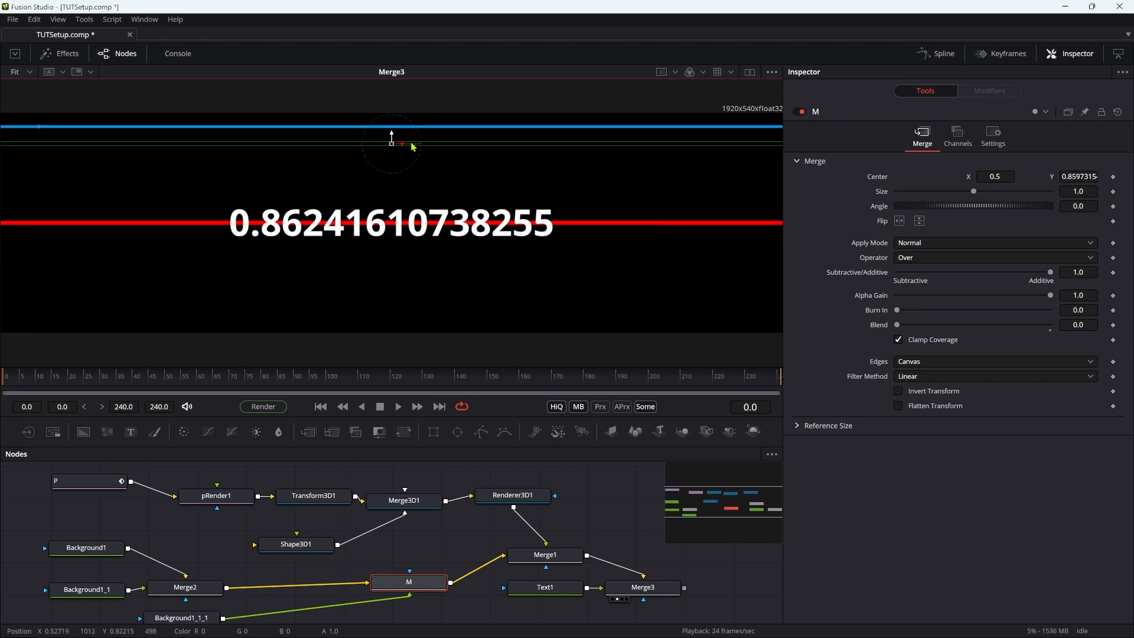
pyautogui.moveTo(390, 139); pyautogui.dragTo(391, 221)
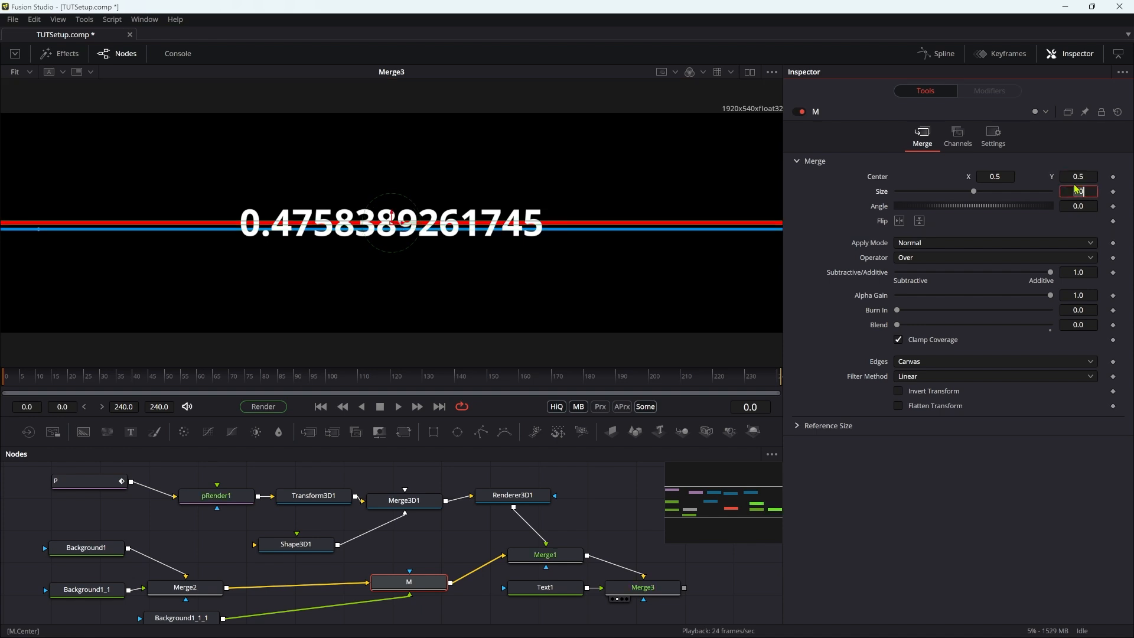
pyautogui.click(88, 480)
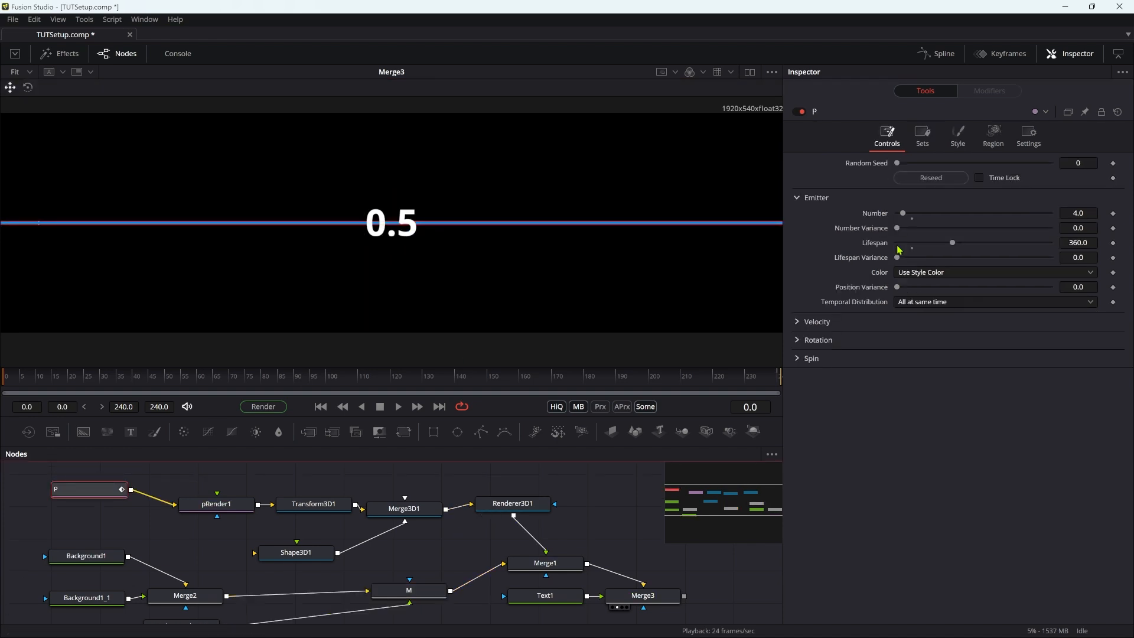
pyautogui.click(992, 135)
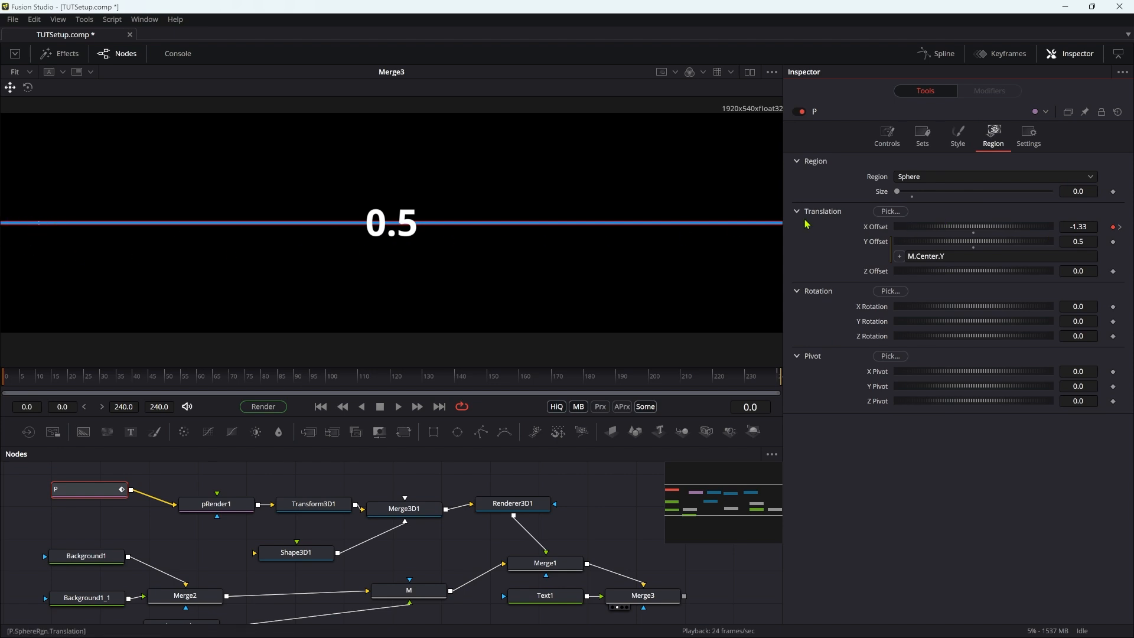
pyautogui.moveTo(667, 390)
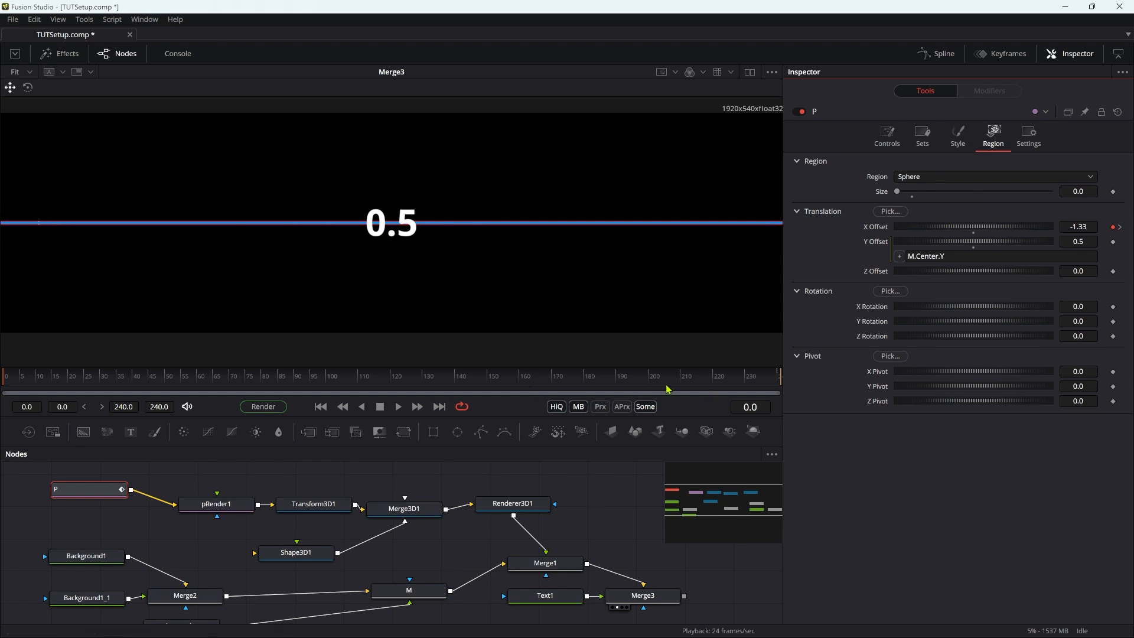
pyautogui.moveTo(745, 383)
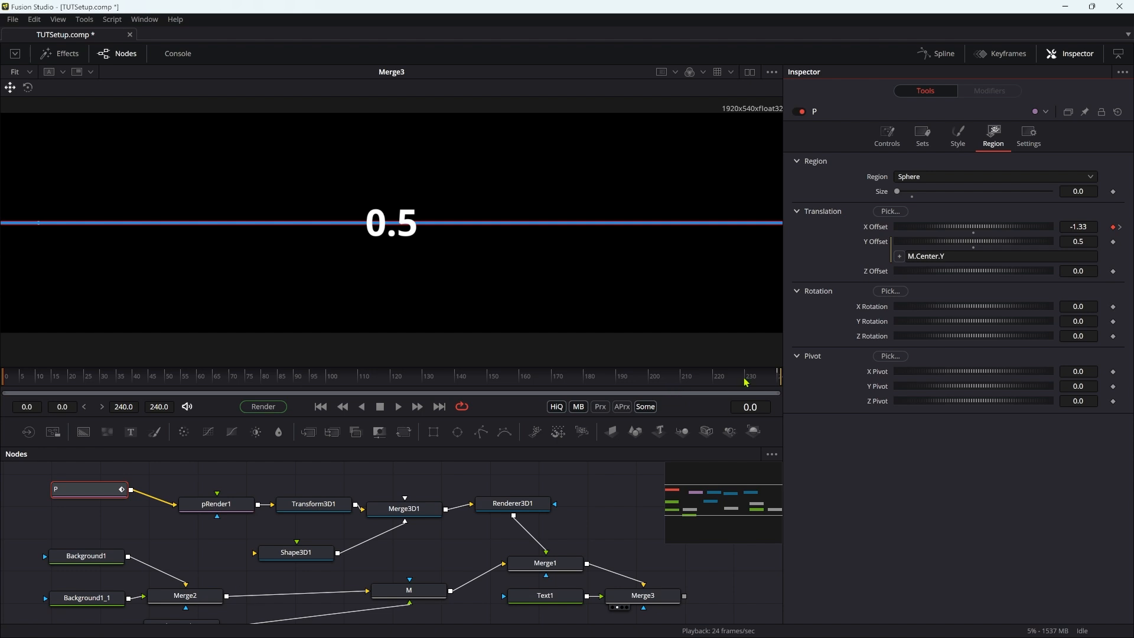
# Move the M node right in the graph and bring up its Center options menu
pyautogui.click(408, 589)
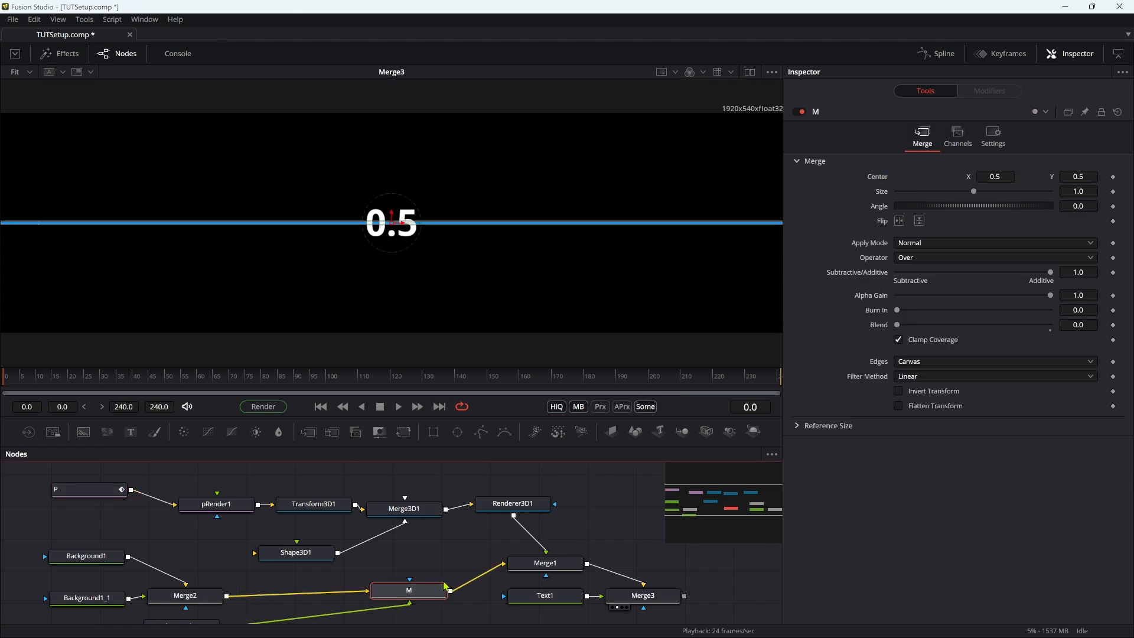
pyautogui.moveTo(408, 589); pyautogui.dragTo(421, 570)
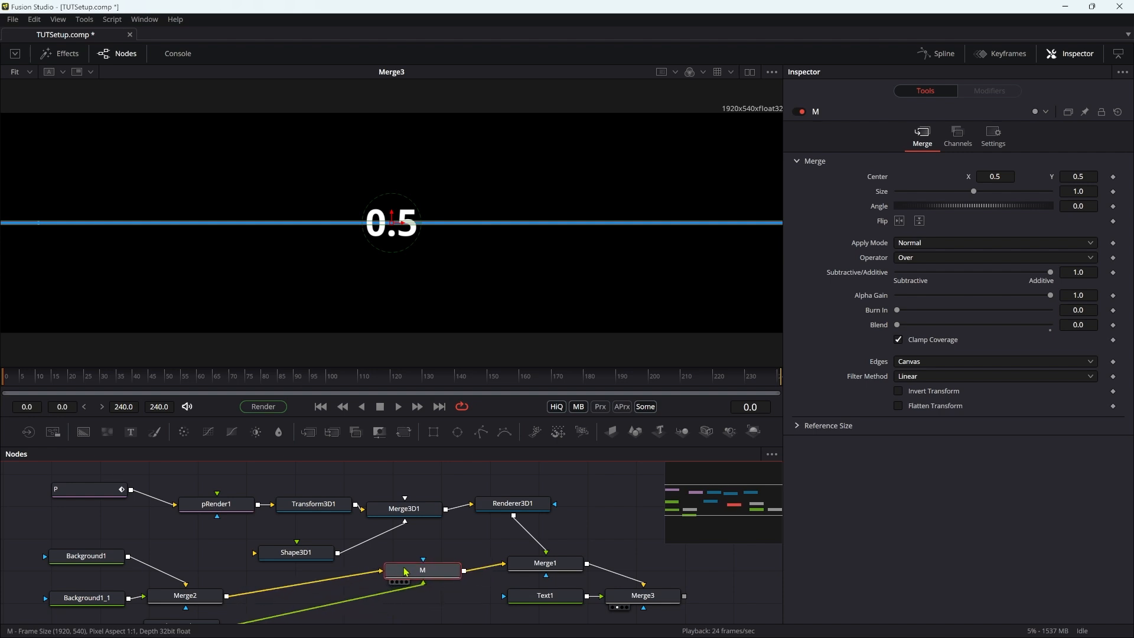
pyautogui.moveTo(422, 570); pyautogui.dragTo(432, 565)
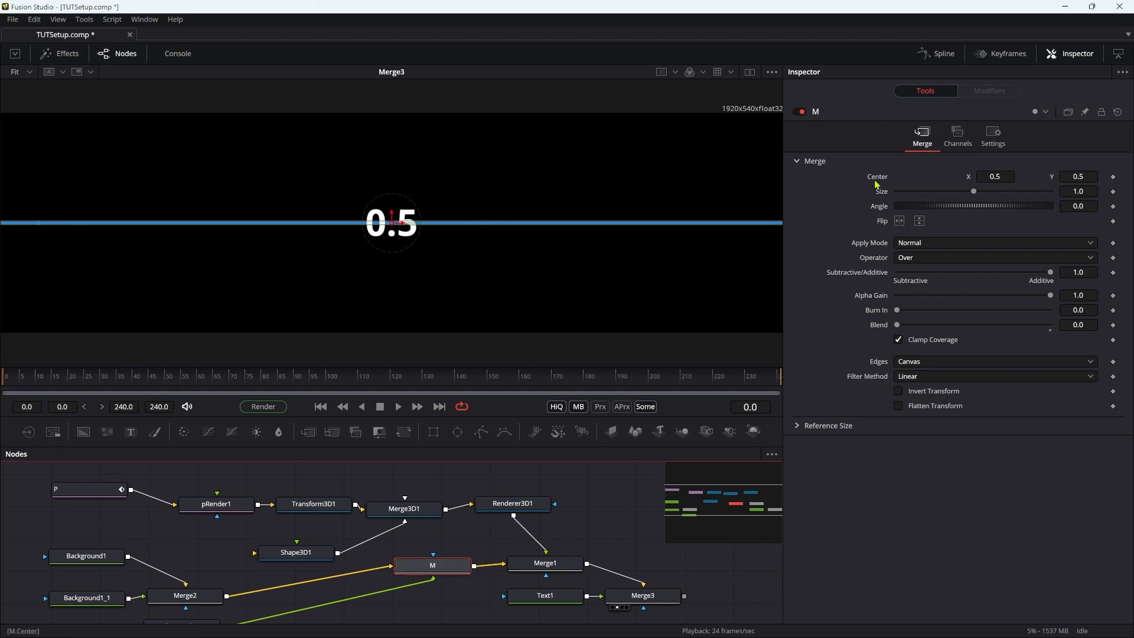
pyautogui.moveTo(876, 181)
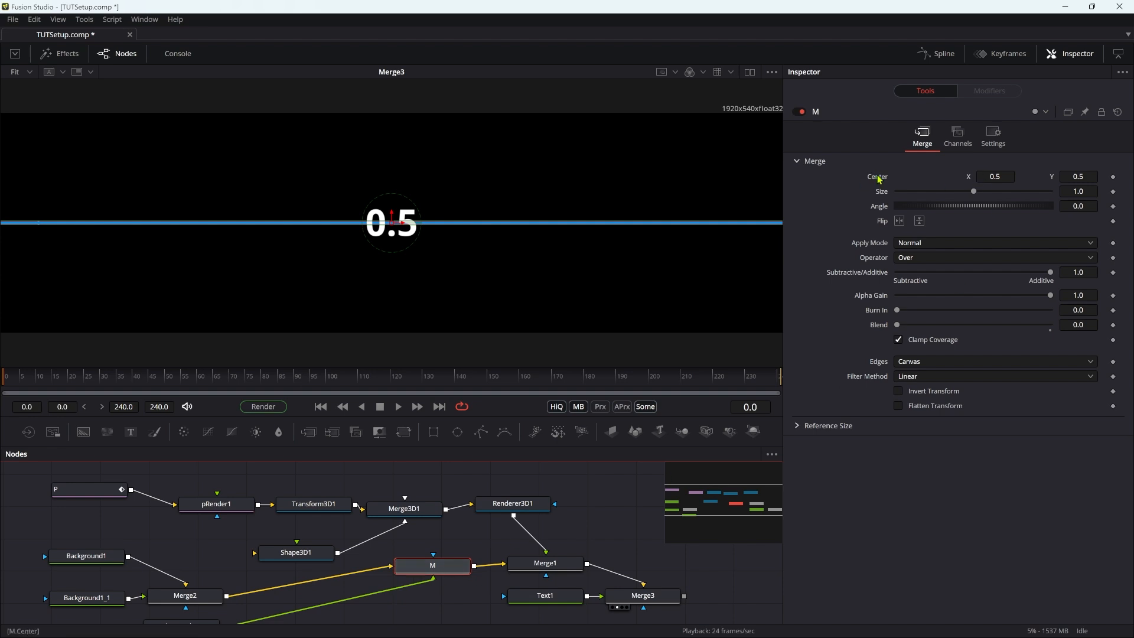
pyautogui.rightClick(877, 177)
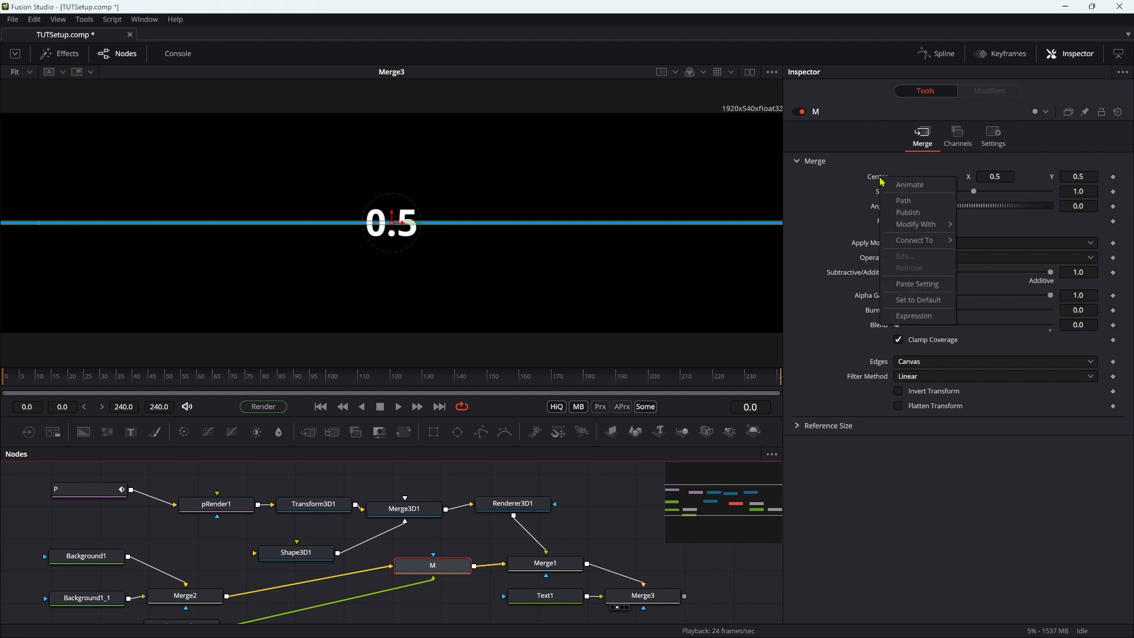
pyautogui.moveTo(914, 225)
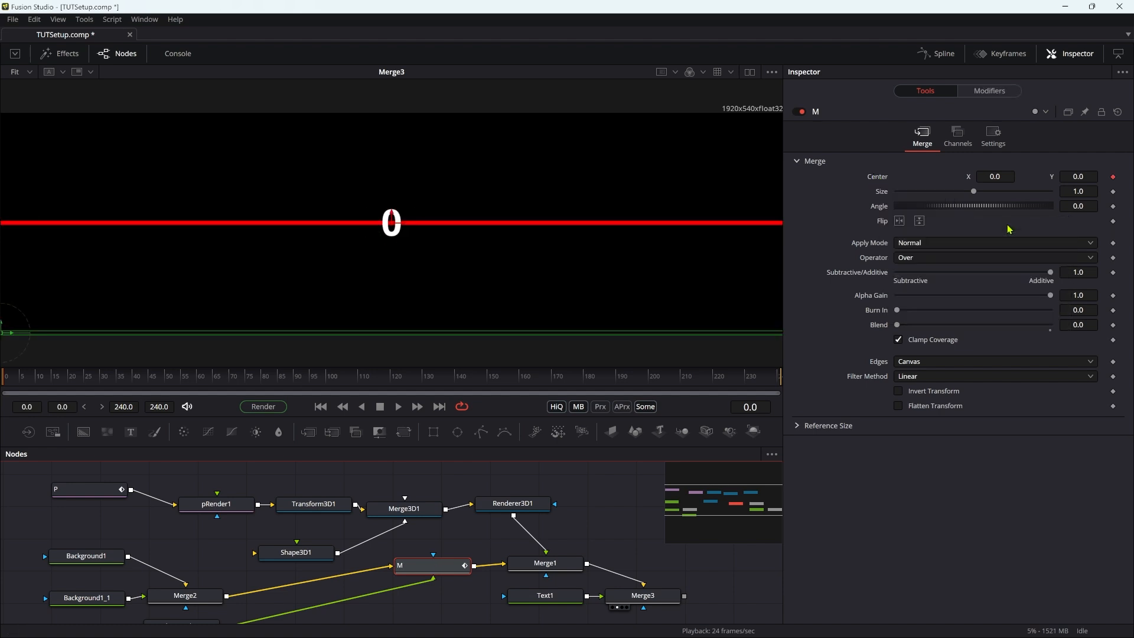
# Set the expression's point output X to .5 and Y to n1
pyautogui.click(988, 90)
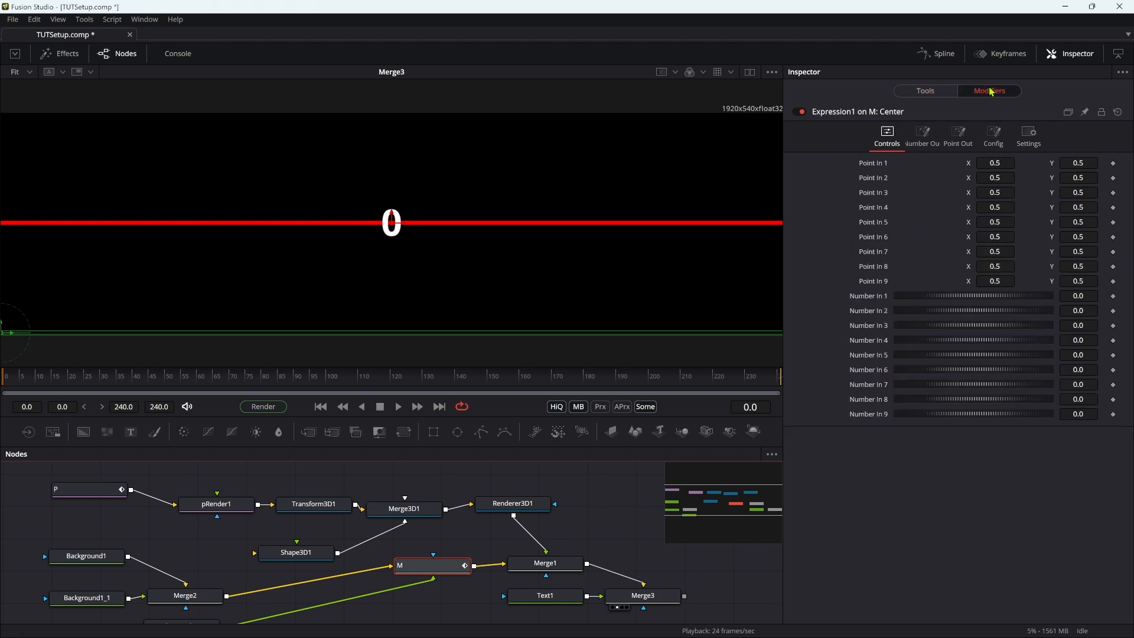
pyautogui.click(957, 136)
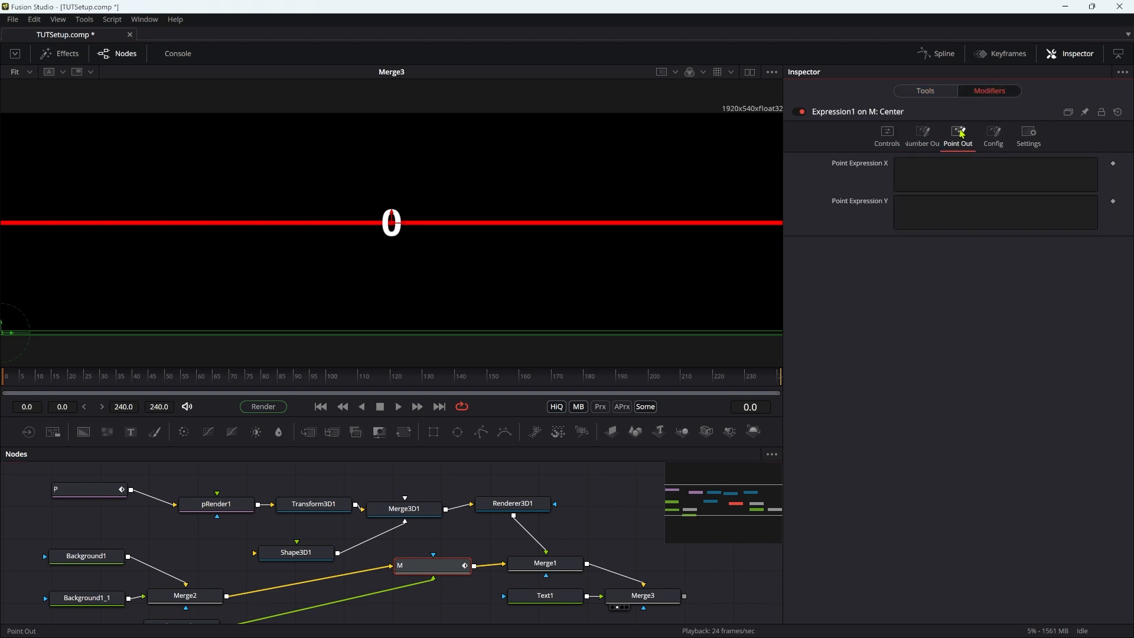
pyautogui.click(994, 174)
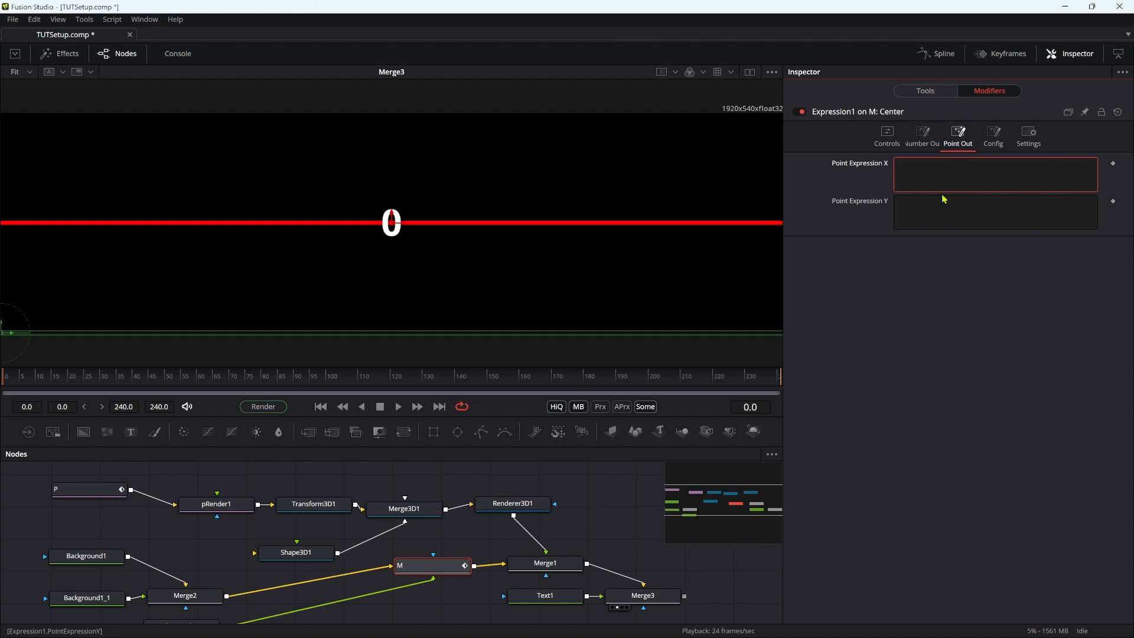
pyautogui.write('.5')
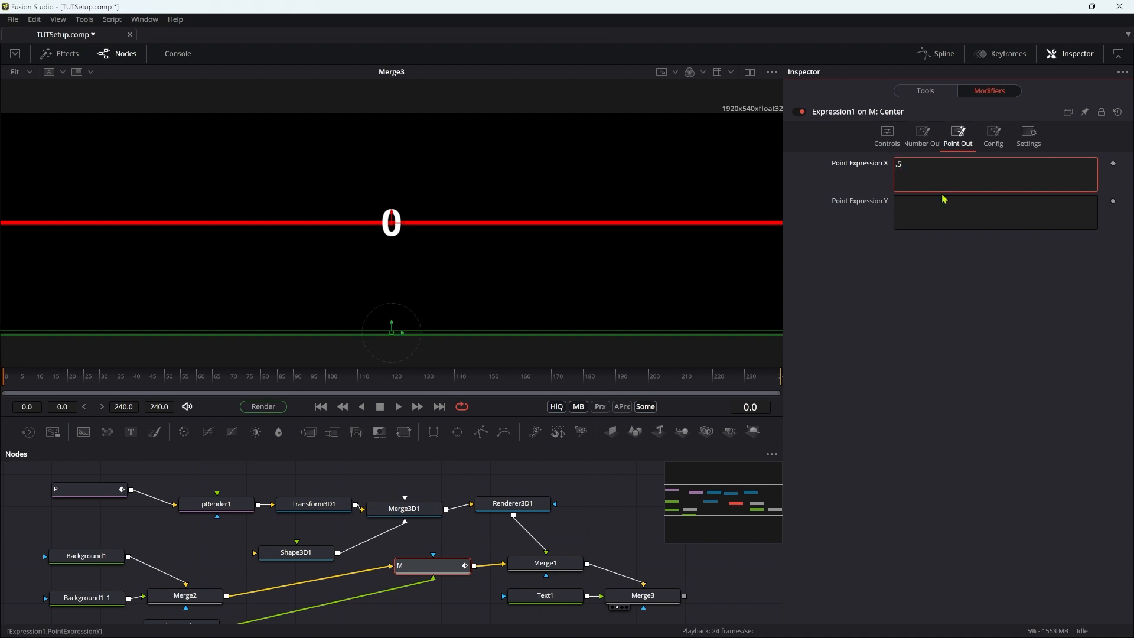
pyautogui.click(995, 212)
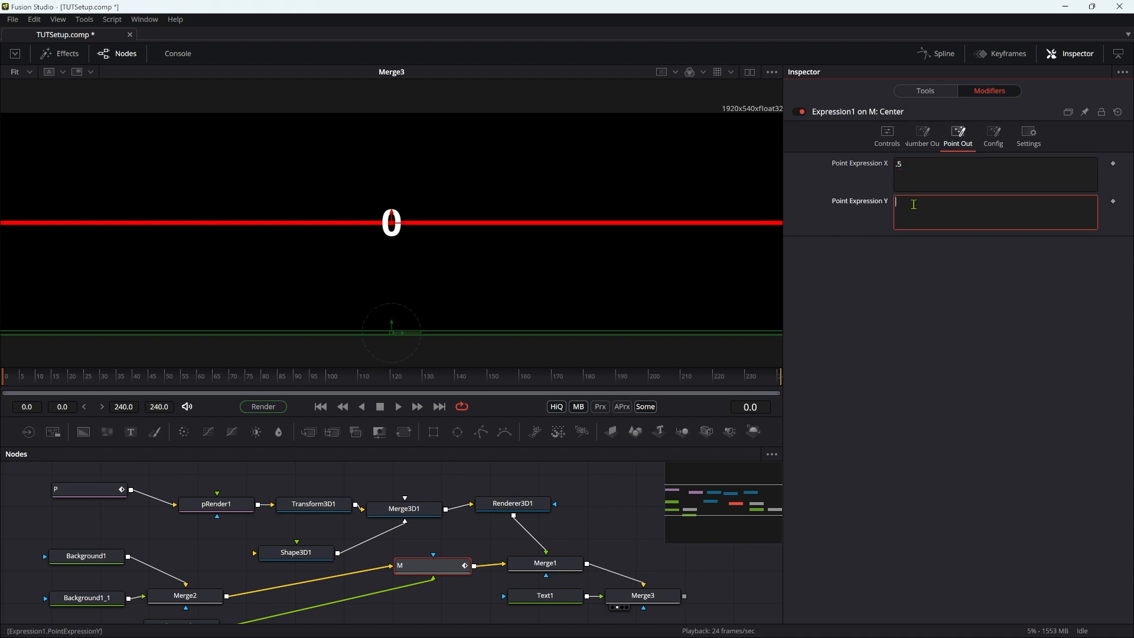
pyautogui.write('n1')
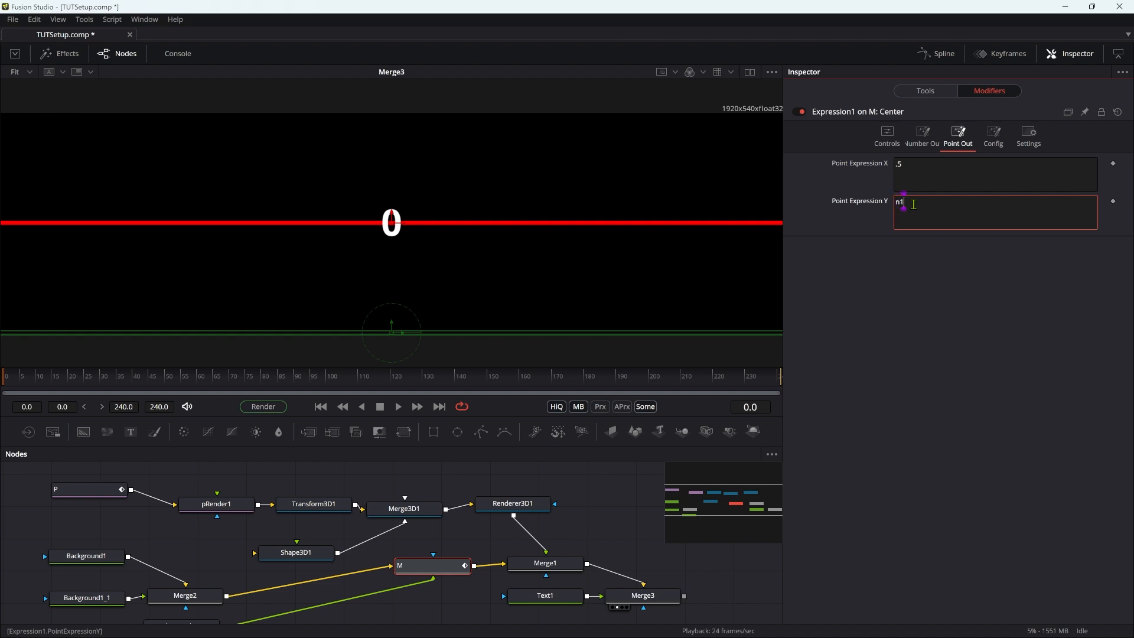
pyautogui.click(885, 136)
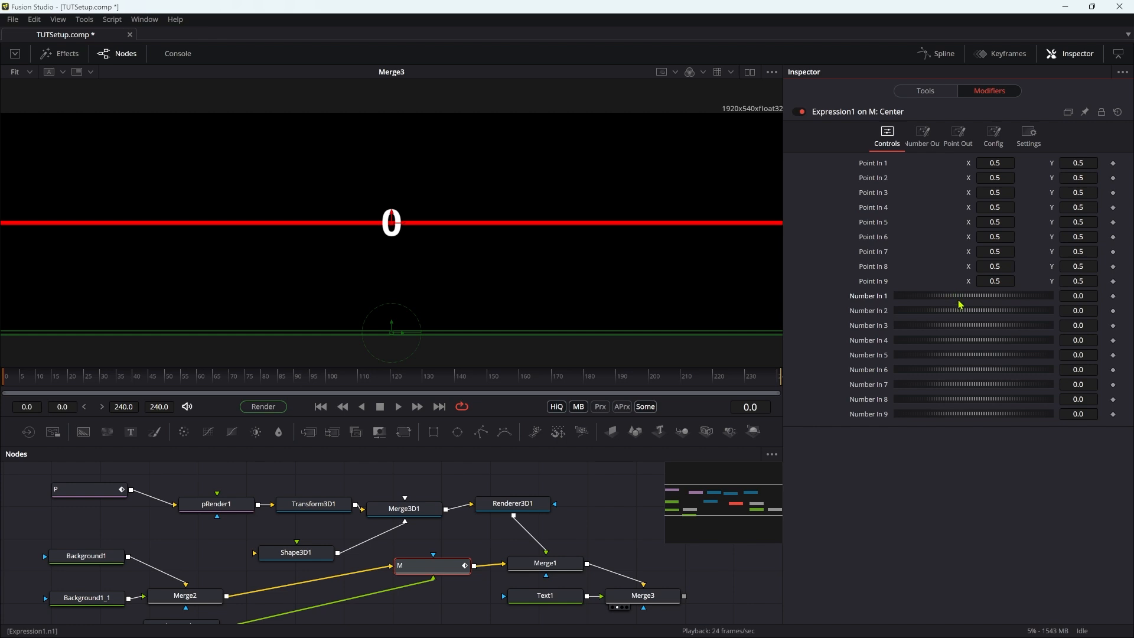
# Drive Number In 1 with the expression sin(time/6)
pyautogui.click(972, 296)
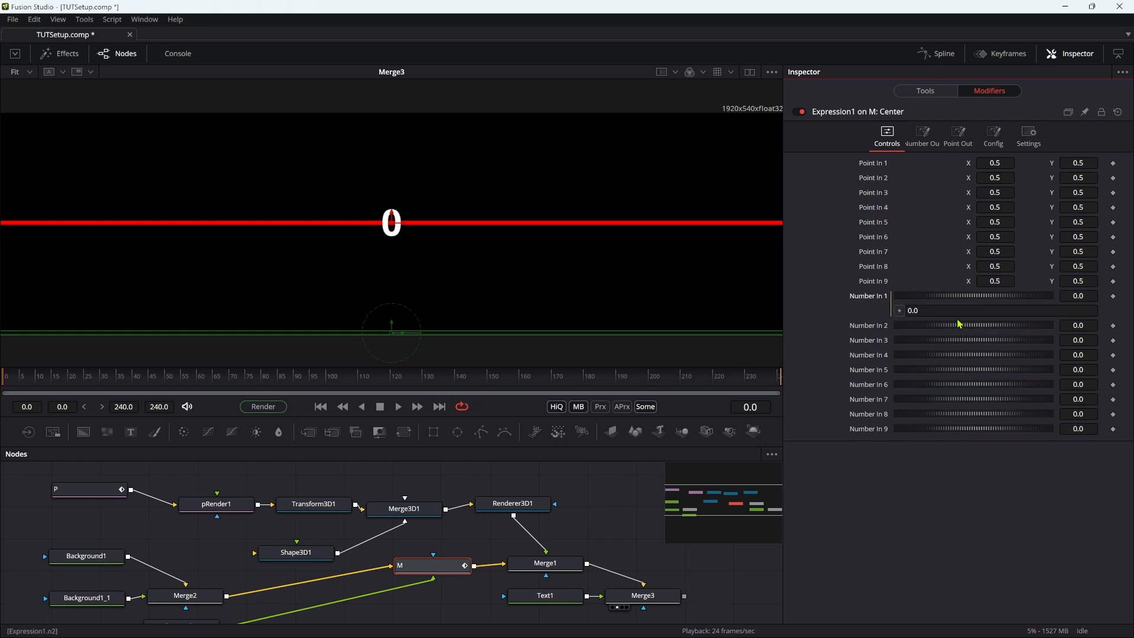
pyautogui.click(991, 310)
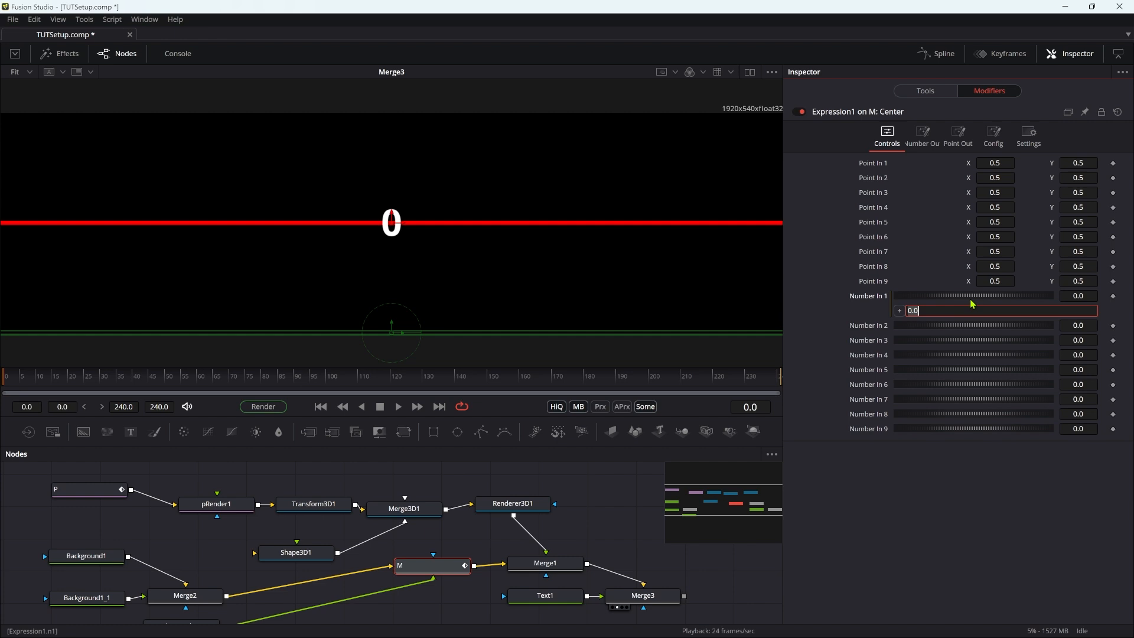
pyautogui.write('sin')
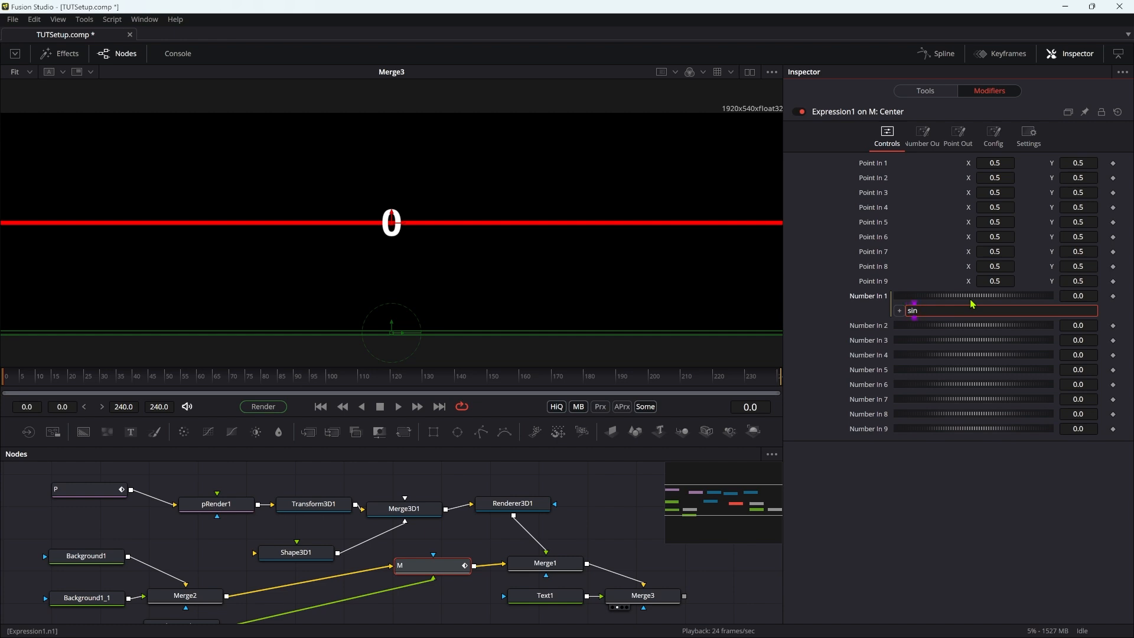
pyautogui.write('(time')
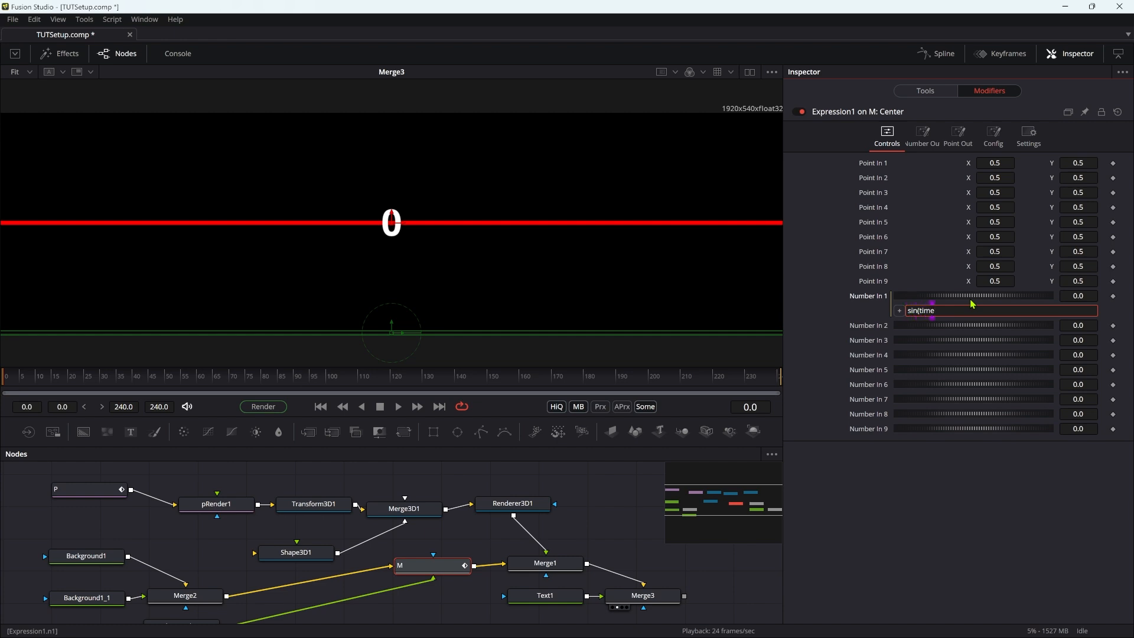
pyautogui.write('/6')
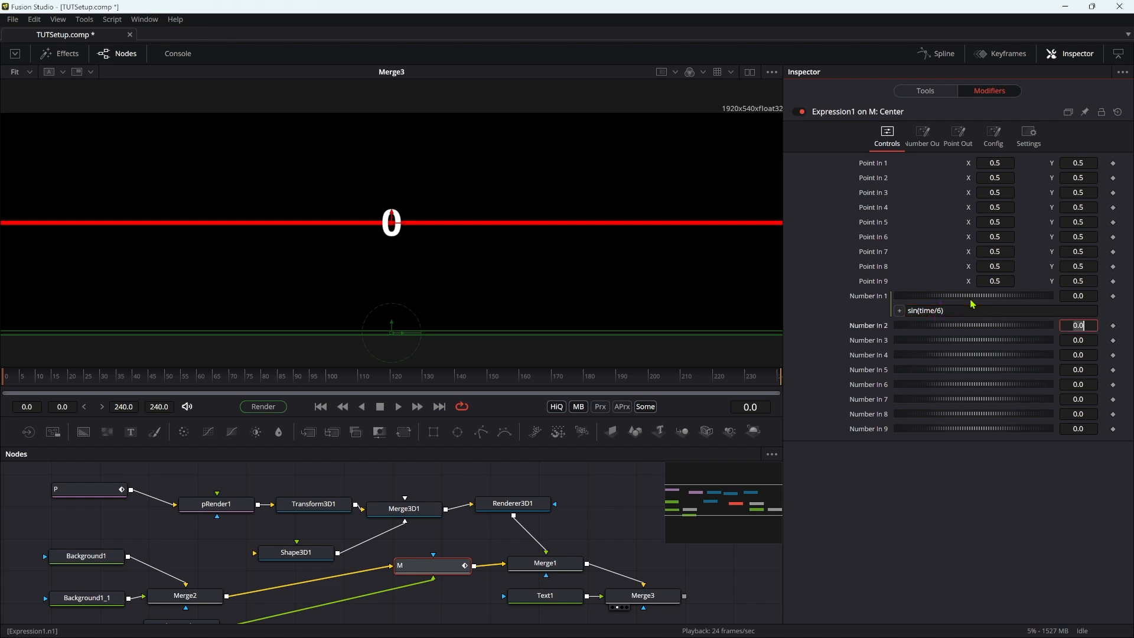
# Preview the particle motion, then reopen the expression to append *.25+.5
pyautogui.click(397, 406)
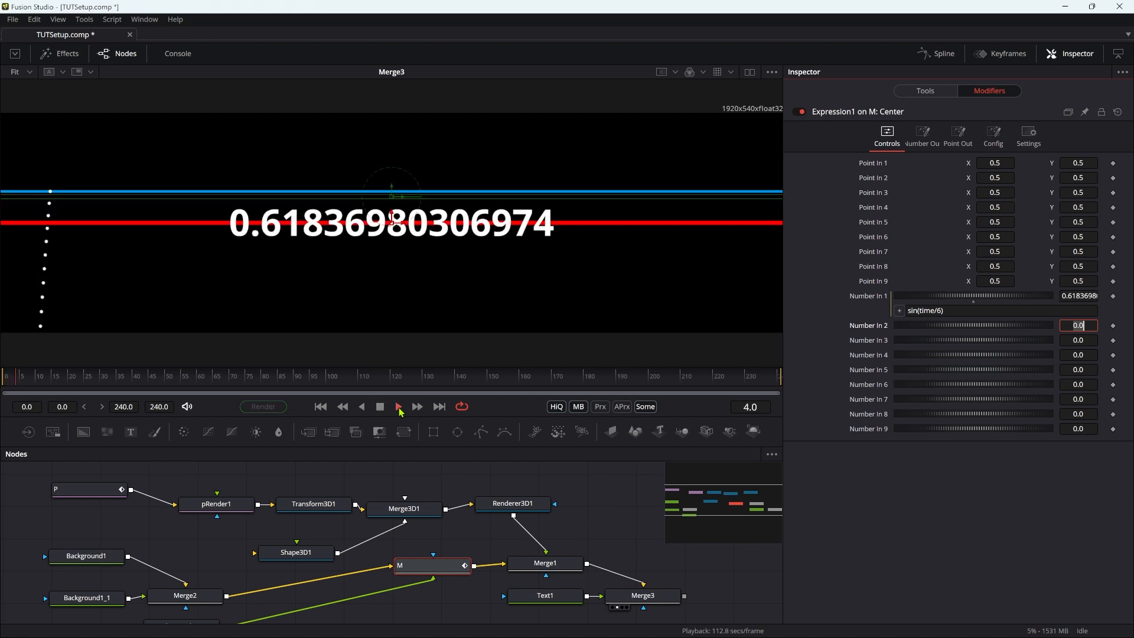
pyautogui.click(399, 407)
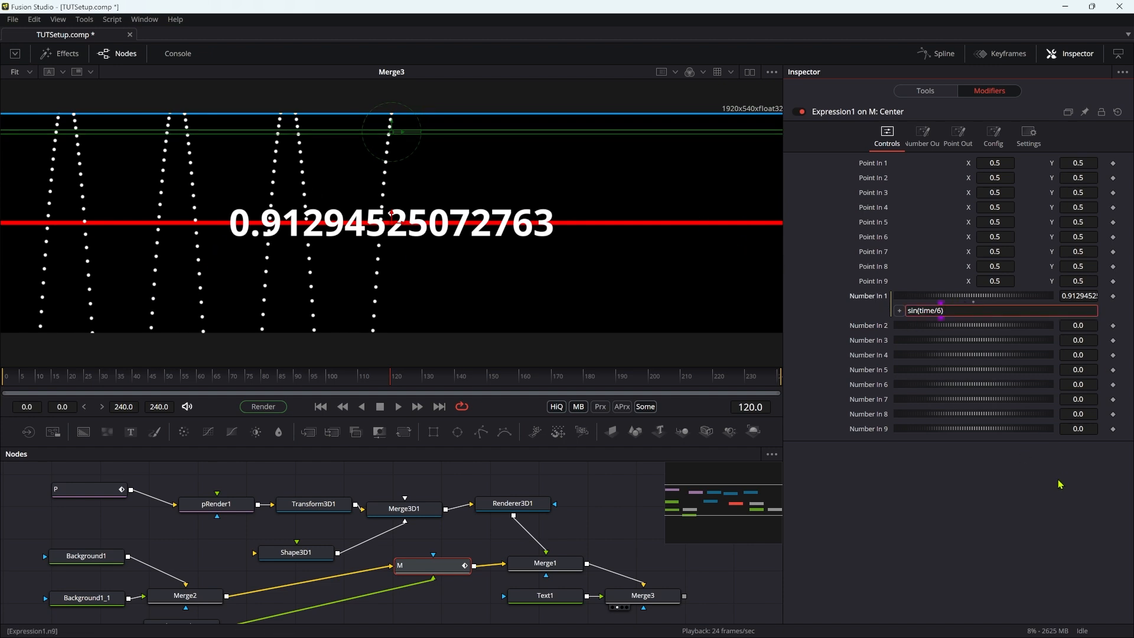
pyautogui.moveTo(1026, 511)
pyautogui.write('*.25+.5')
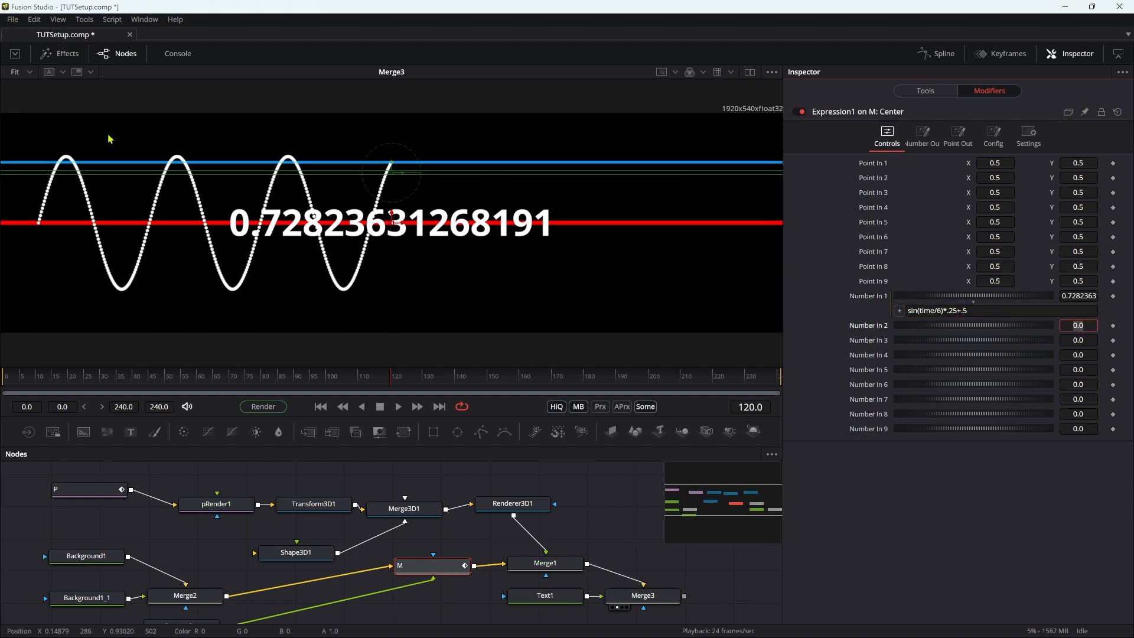
pyautogui.moveTo(41, 229)
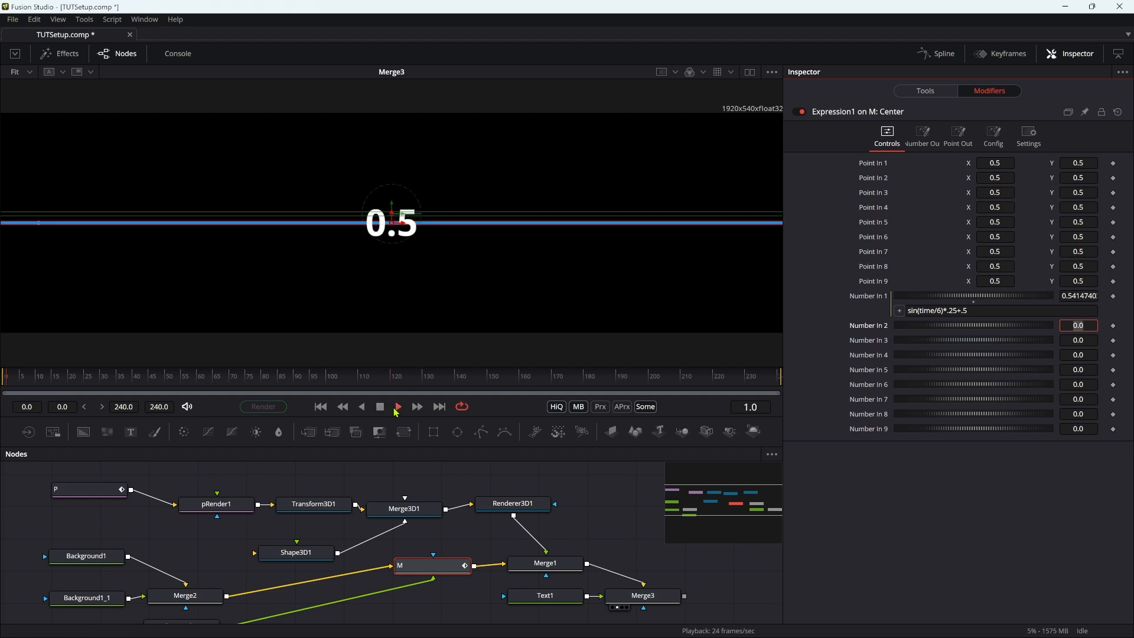
pyautogui.click(395, 405)
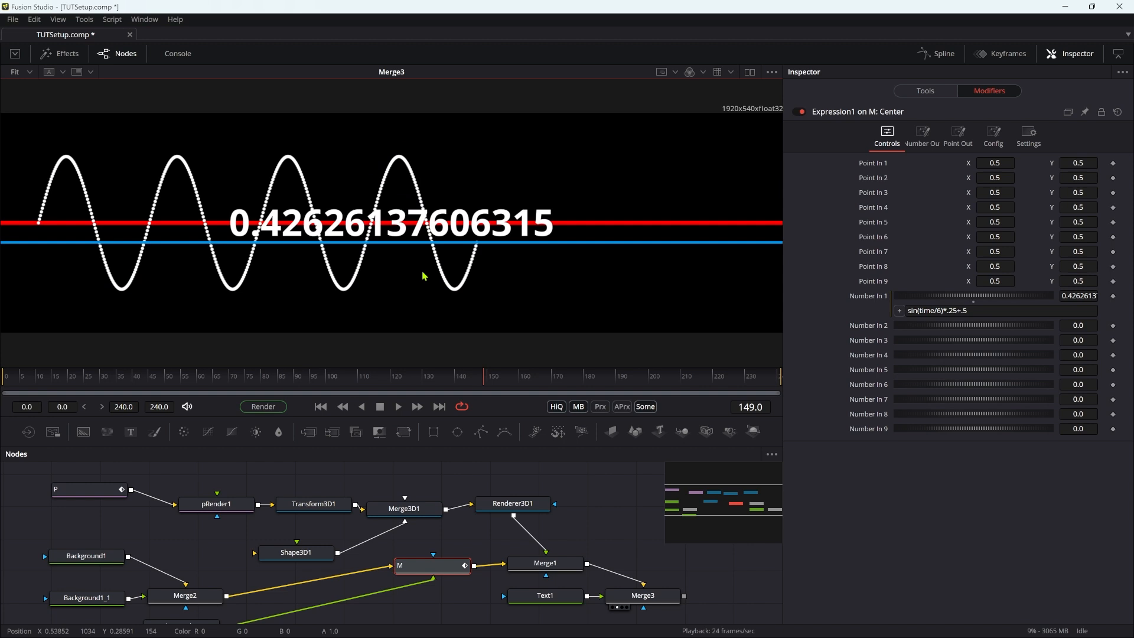
pyautogui.moveTo(91, 389)
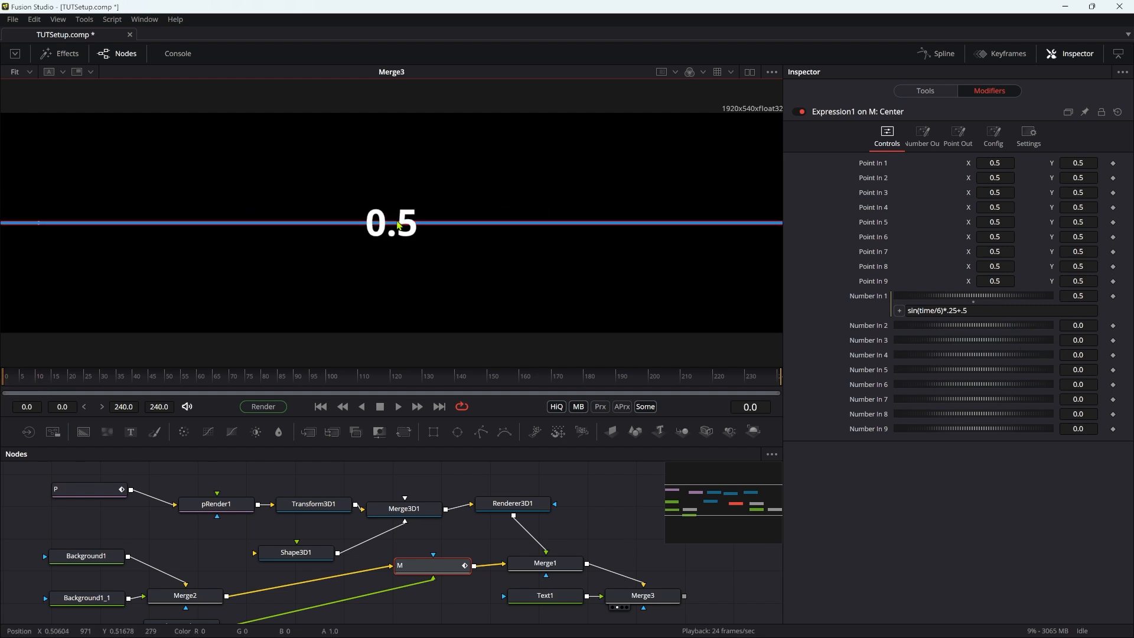
pyautogui.moveTo(54, 264)
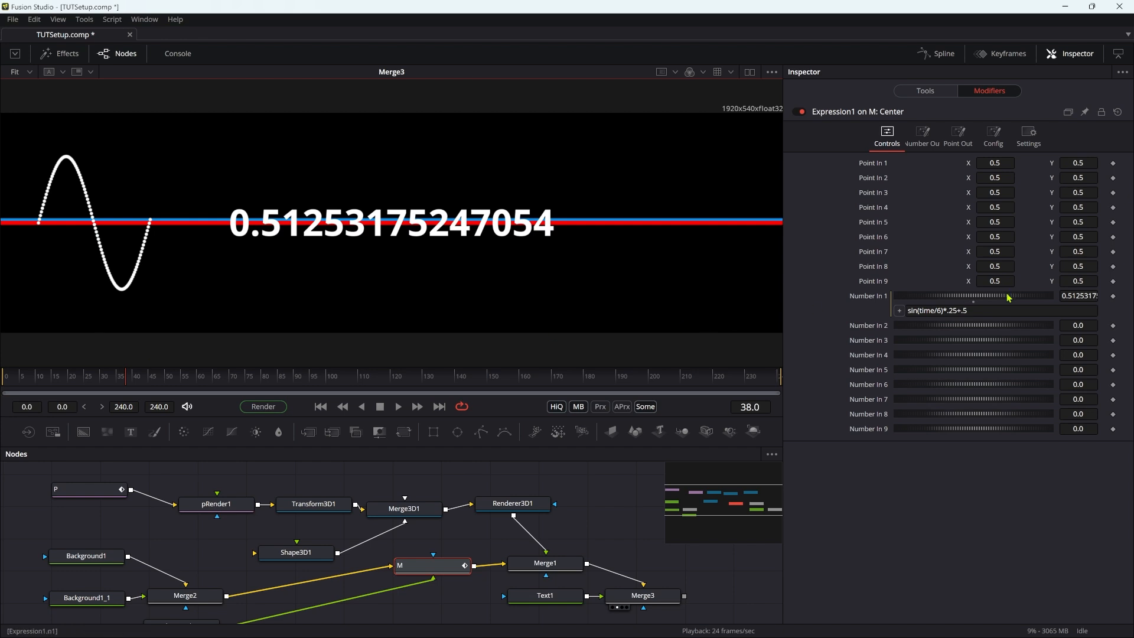
# Change Number In 1 to sin(time*pi/24)*.25+.5 and replay from frame 0
pyautogui.click(1005, 310)
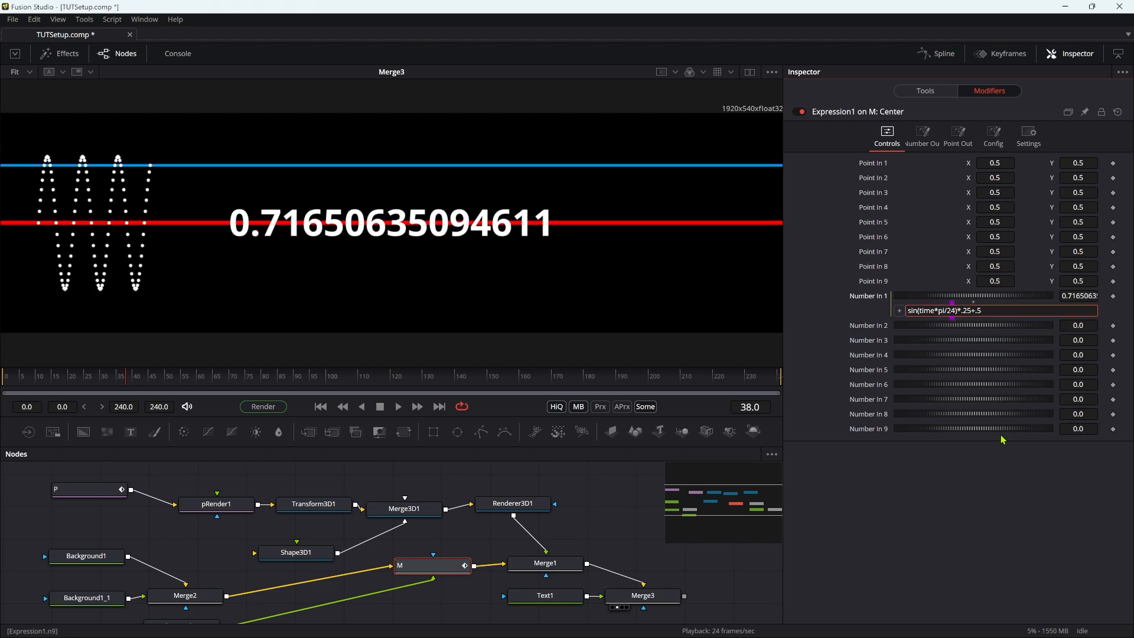
pyautogui.click(320, 406)
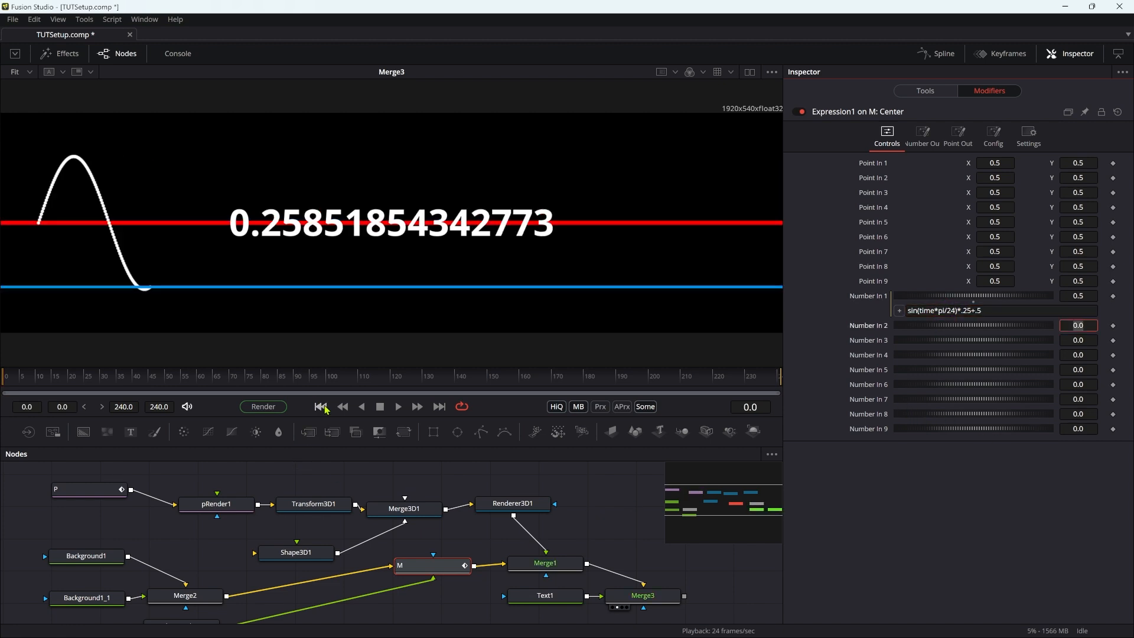
pyautogui.click(397, 406)
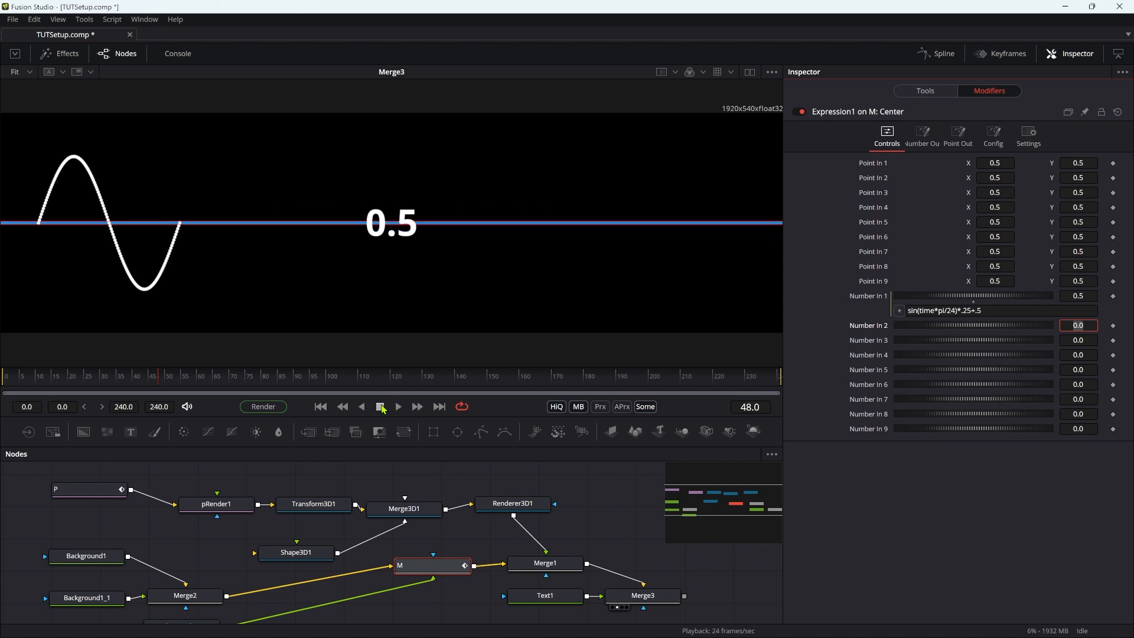
# Open the Number In 1 expression to change it to sin((time*2*pi)/24)*.25+.5
pyautogui.click(1077, 325)
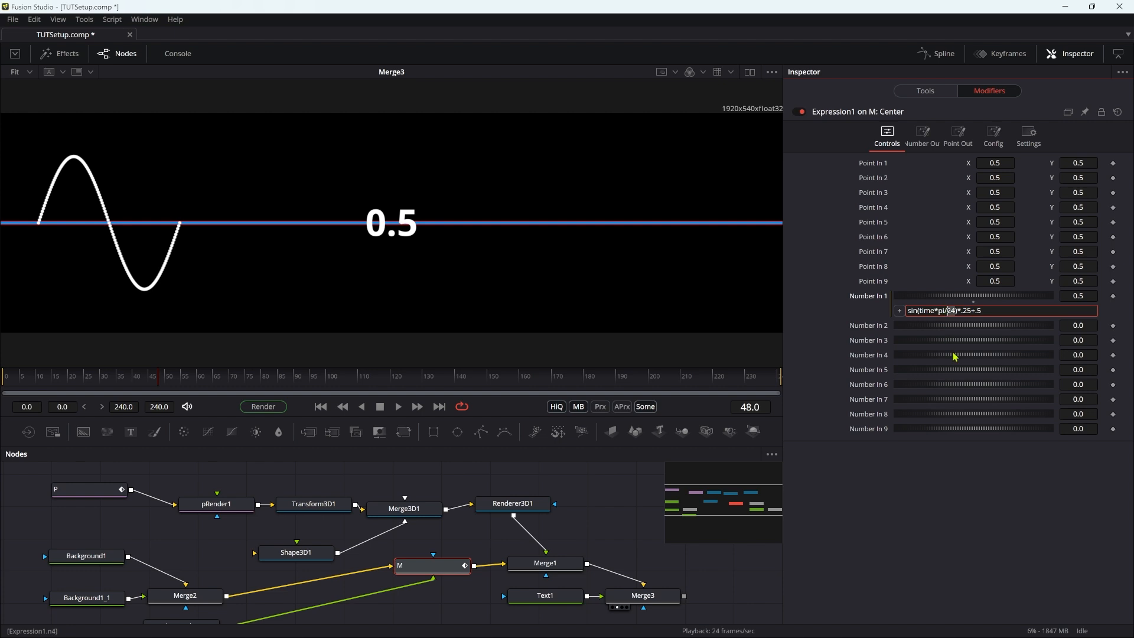
pyautogui.moveTo(939, 331)
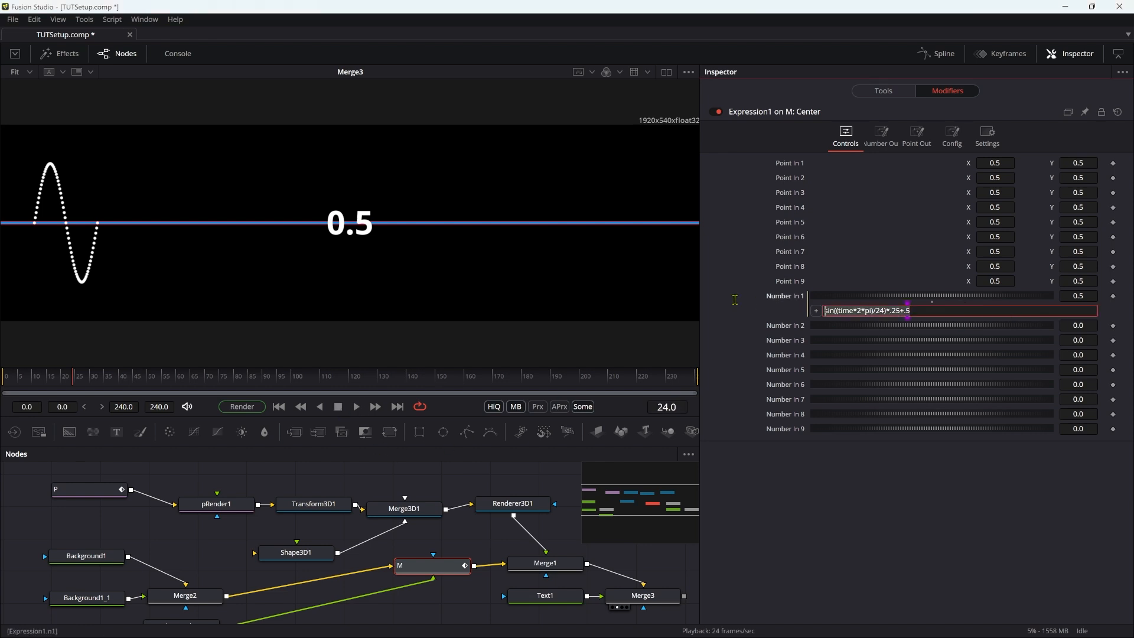
pyautogui.moveTo(736, 305)
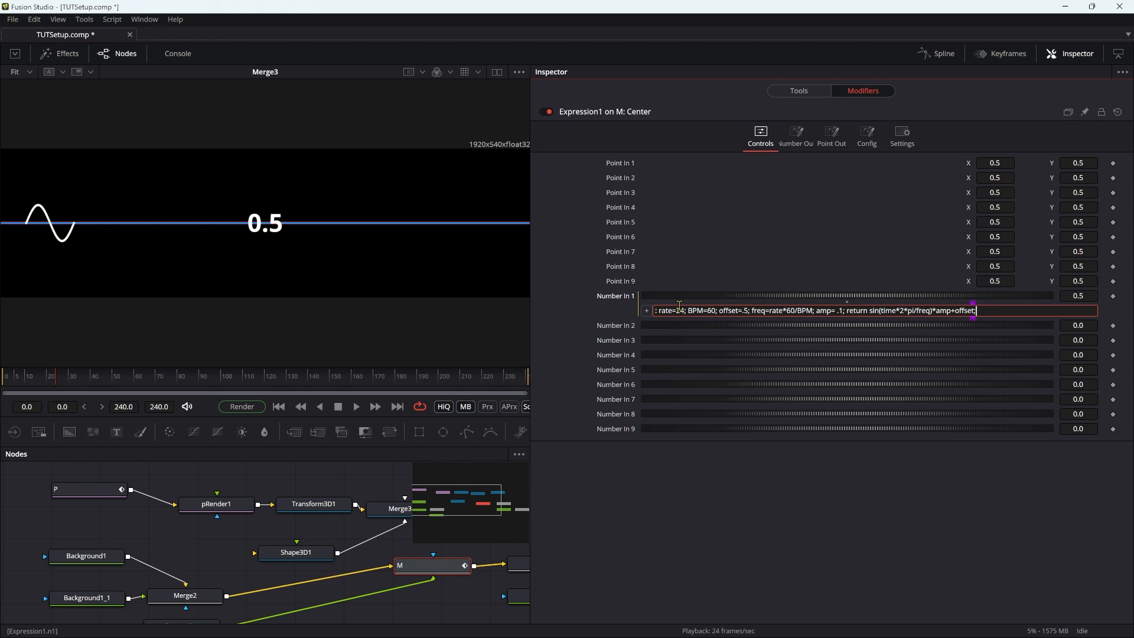
# Edit the expression's BPM value from 60 to 120
pyautogui.click(683, 310)
pyautogui.write('12')
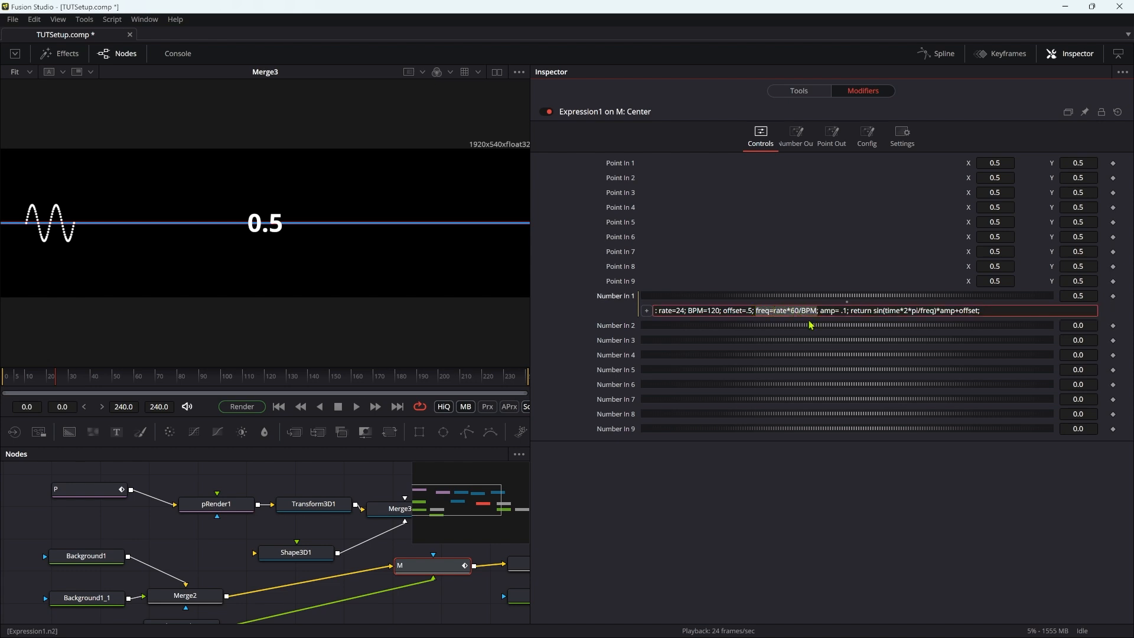
pyautogui.moveTo(815, 335)
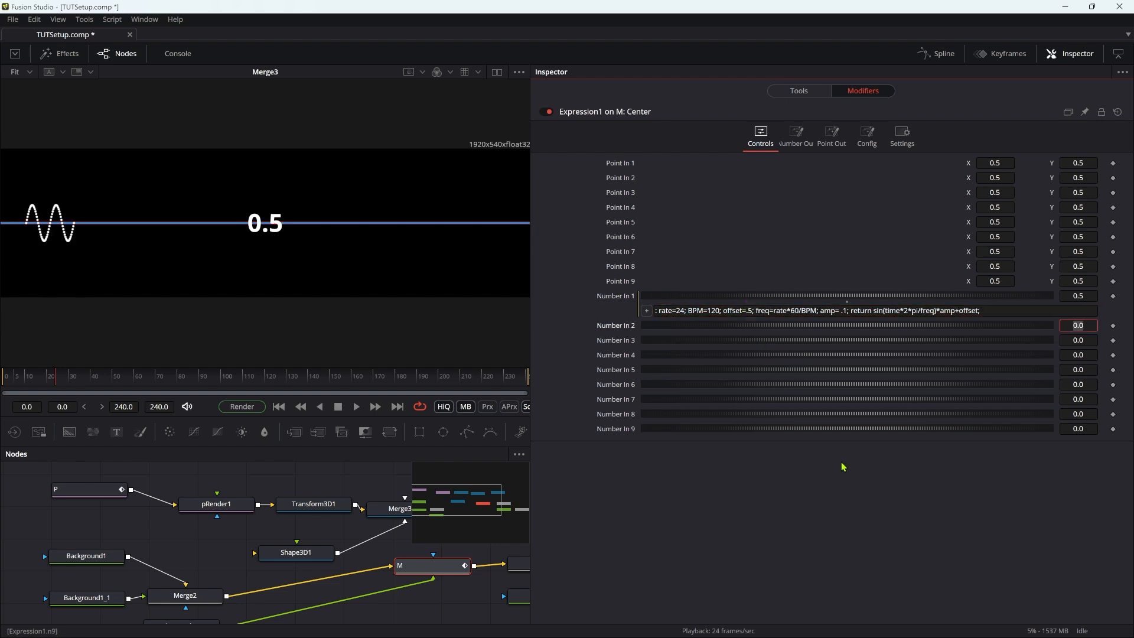
# Edit the expression field, then play the animation to check the wave
pyautogui.click(716, 311)
pyautogui.write('6')
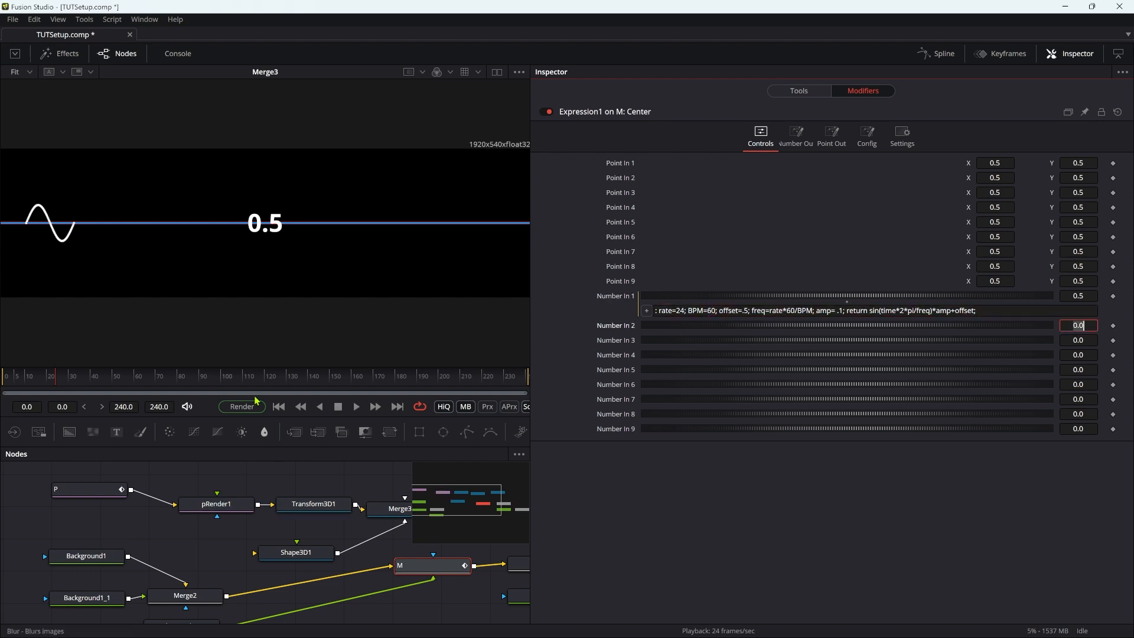
pyautogui.click(354, 406)
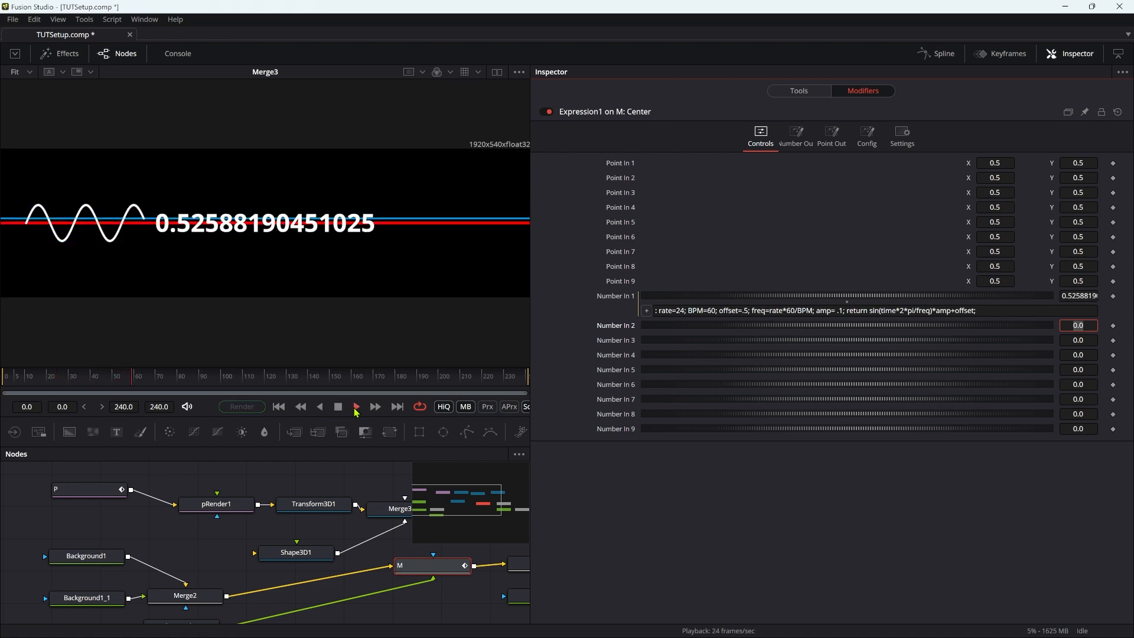
pyautogui.click(337, 406)
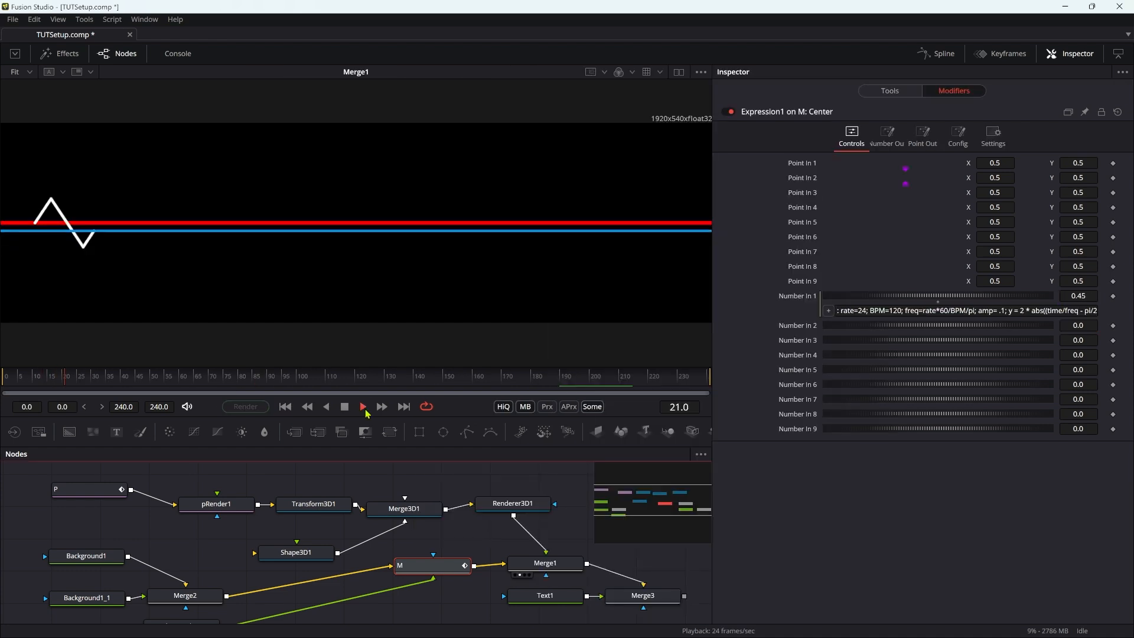
# Play back the triangle-wave animation to see the zigzag particle path
pyautogui.click(361, 406)
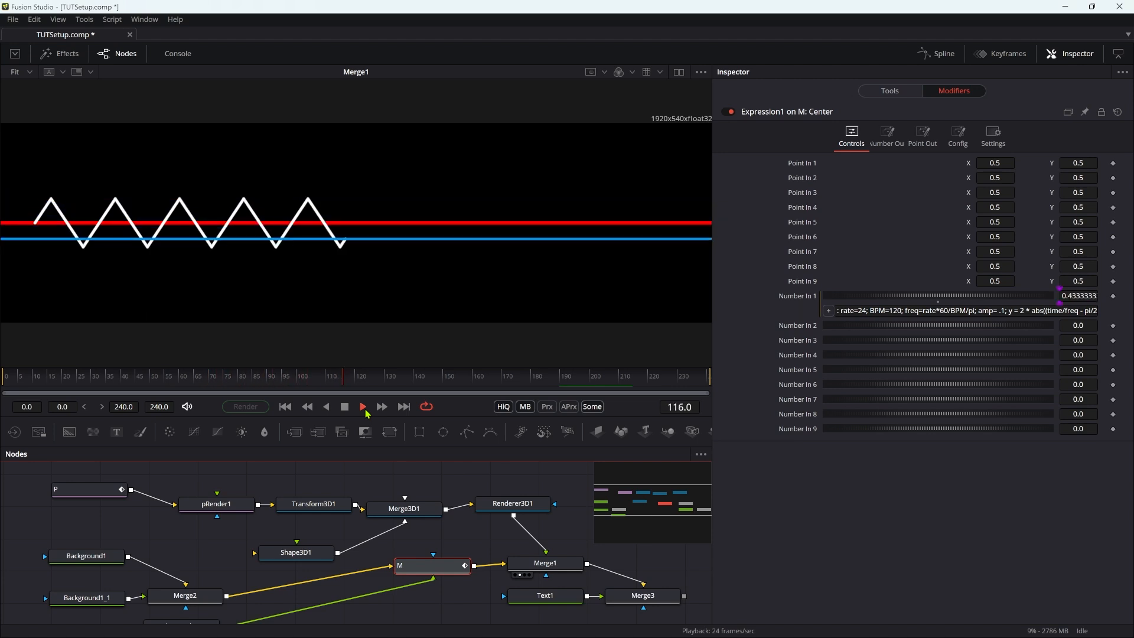
pyautogui.click(362, 406)
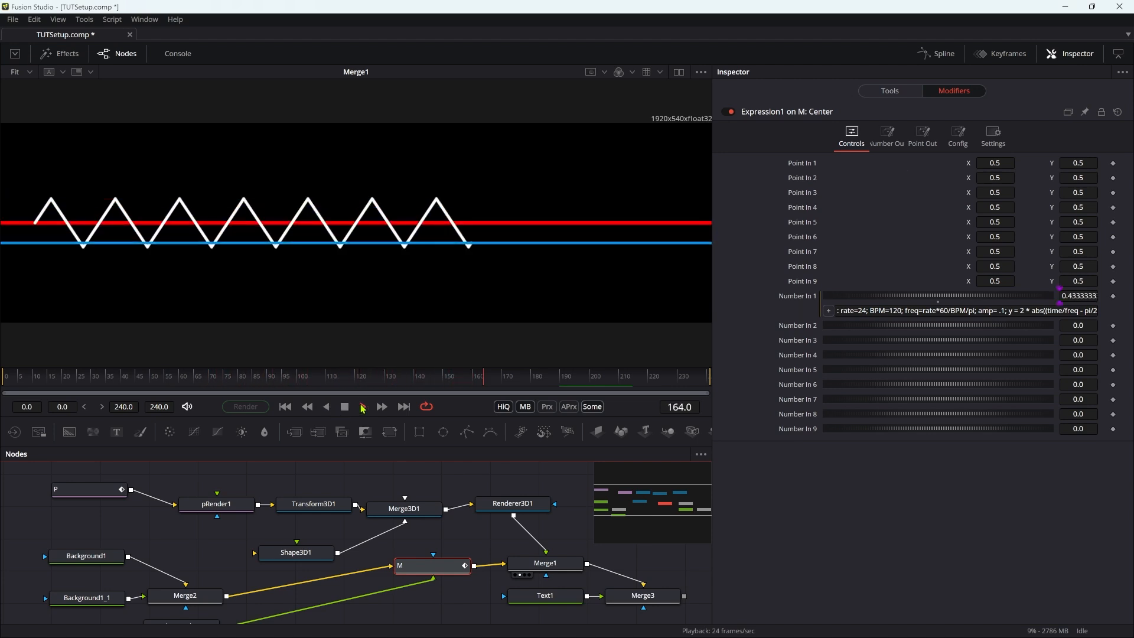